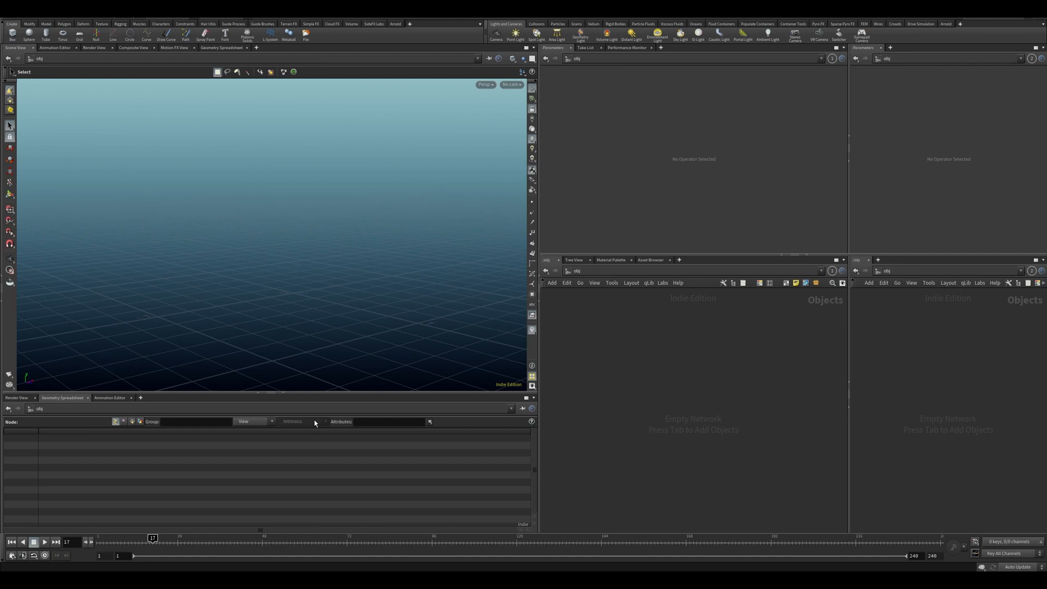
# Review the earlier landscape render, then return to the geometry listing.
pyautogui.click(17, 397)
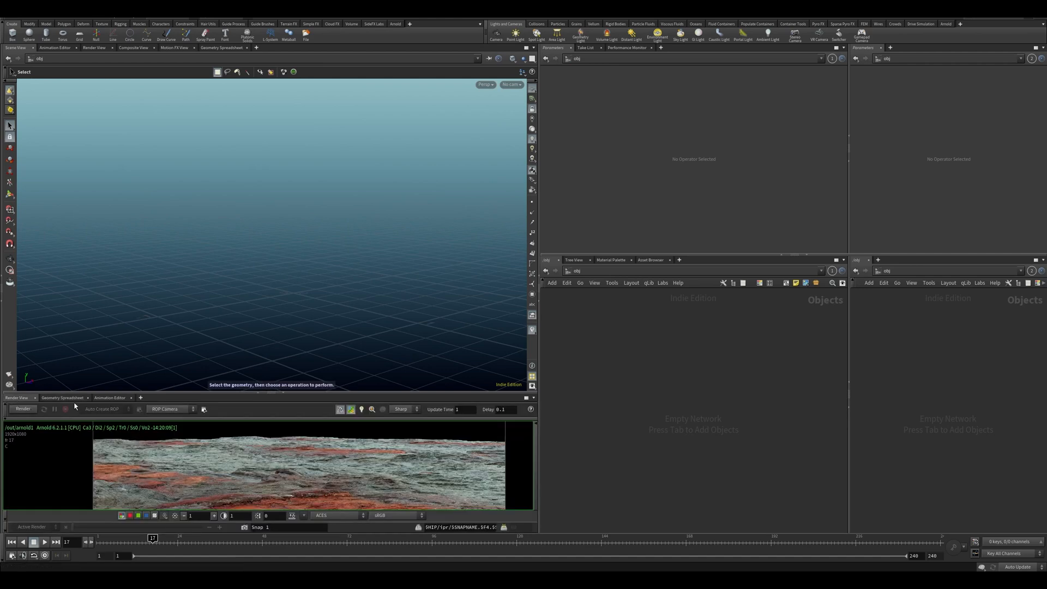
pyautogui.click(63, 397)
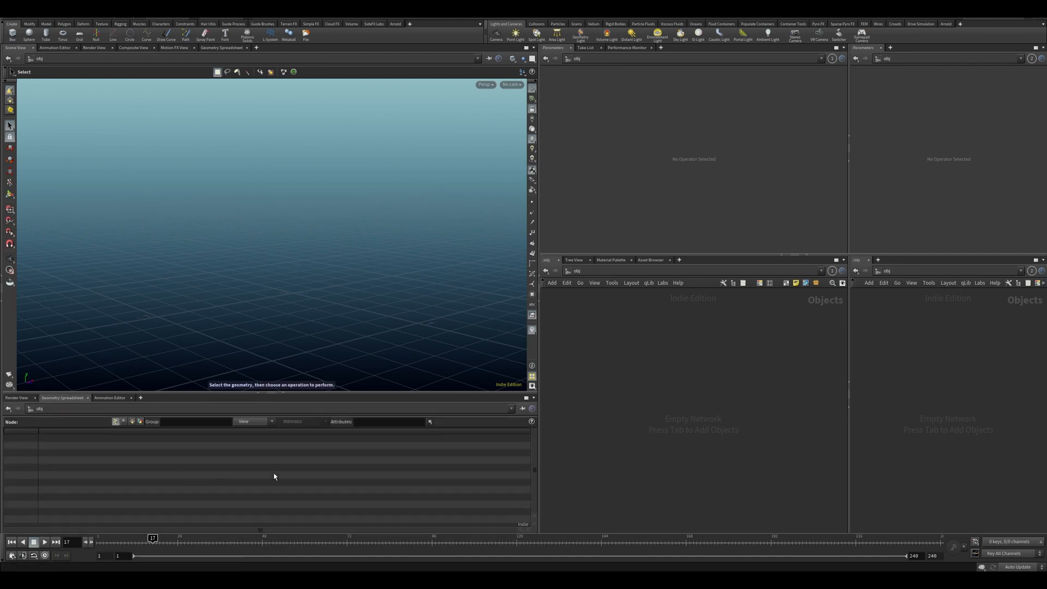
pyautogui.moveTo(309, 305)
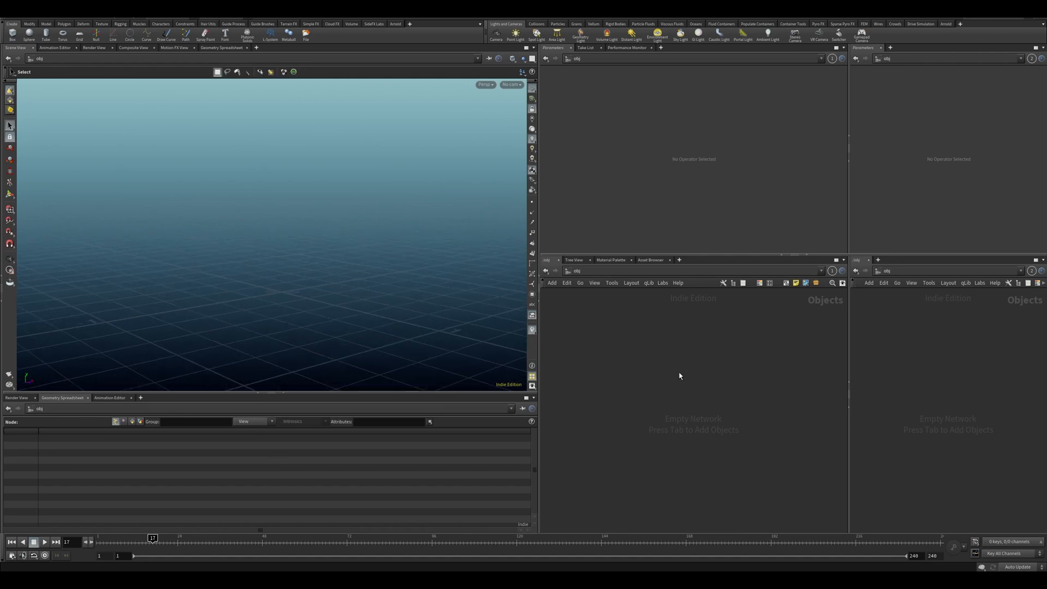
pyautogui.moveTo(599, 393)
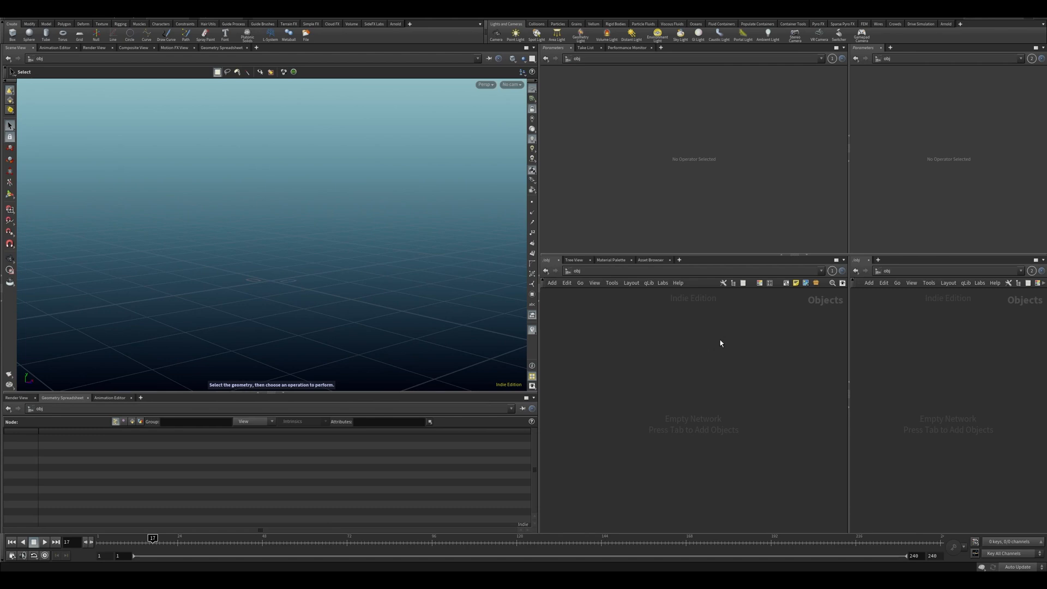
pyautogui.moveTo(664, 357)
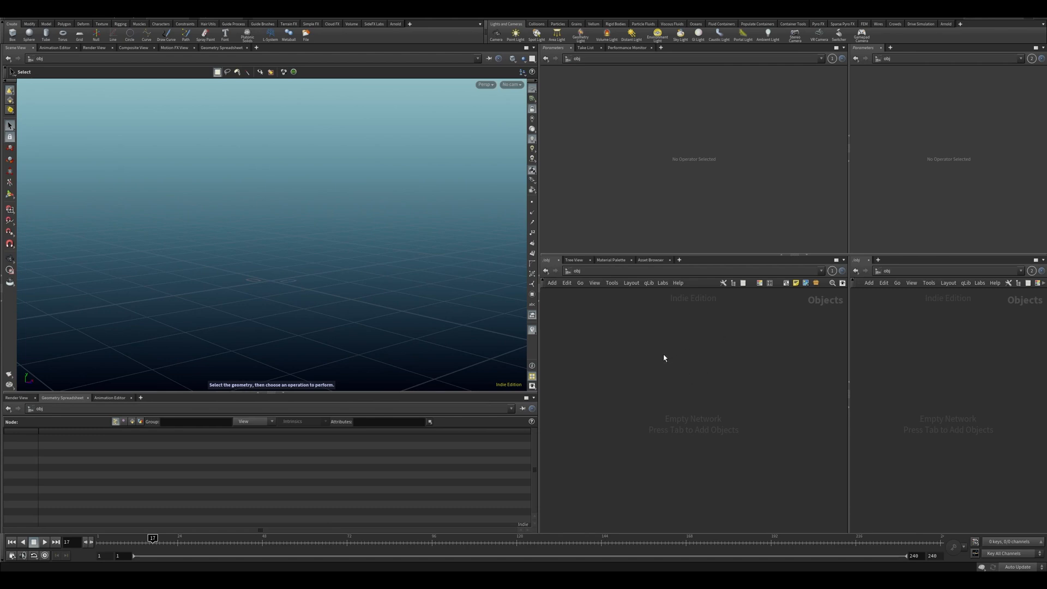
pyautogui.moveTo(327, 317)
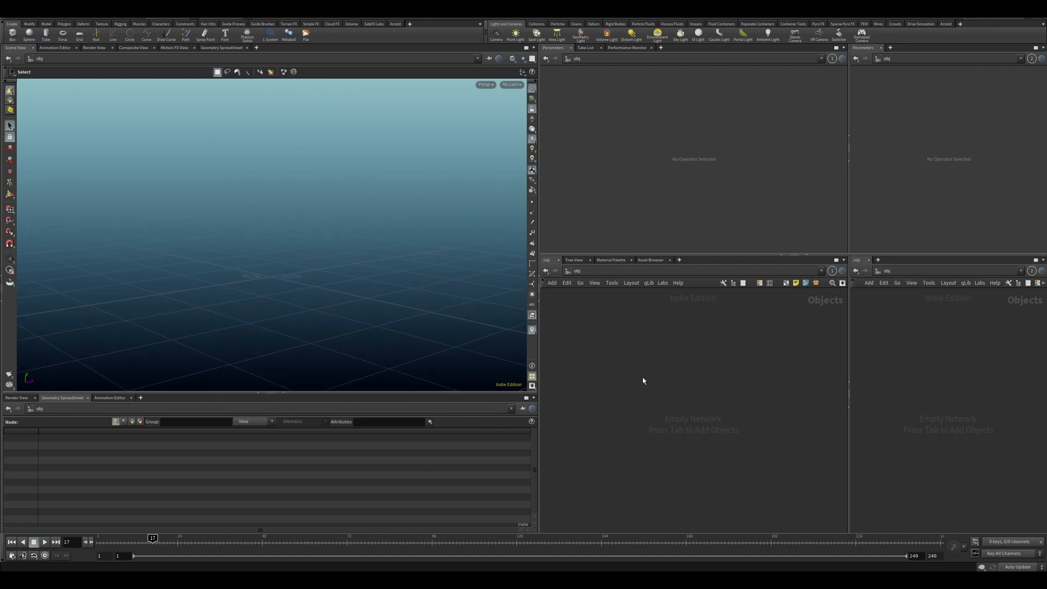
pyautogui.moveTo(717, 386)
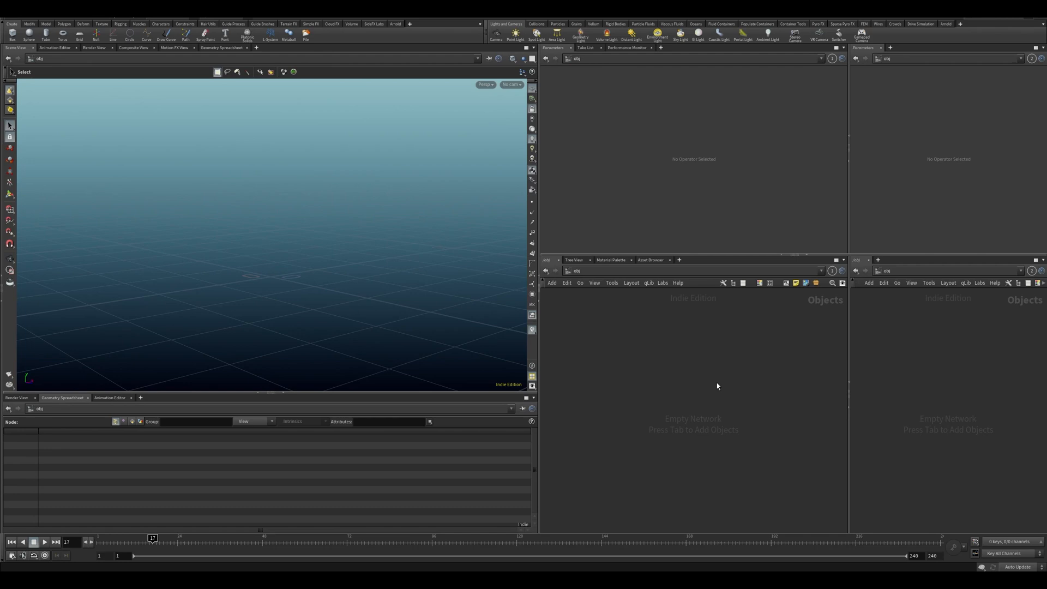
pyautogui.moveTo(689, 390)
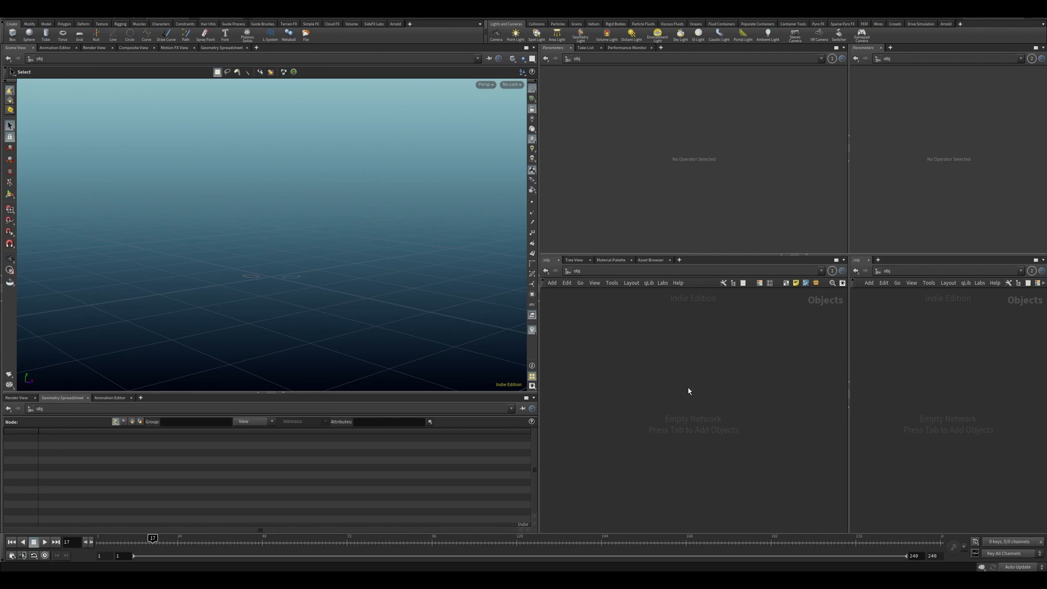
pyautogui.moveTo(671, 394)
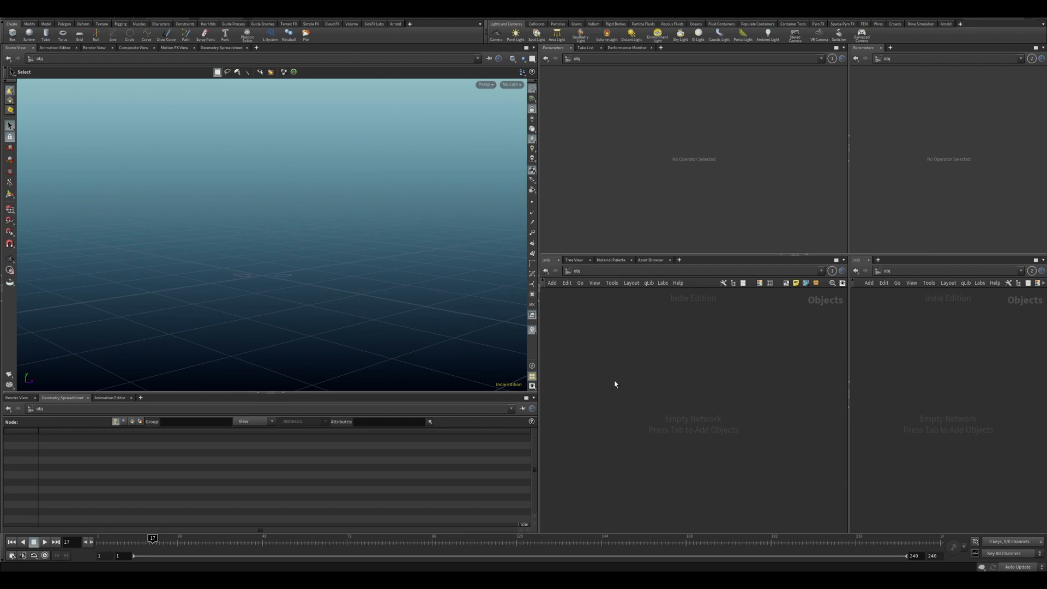
pyautogui.moveTo(644, 384)
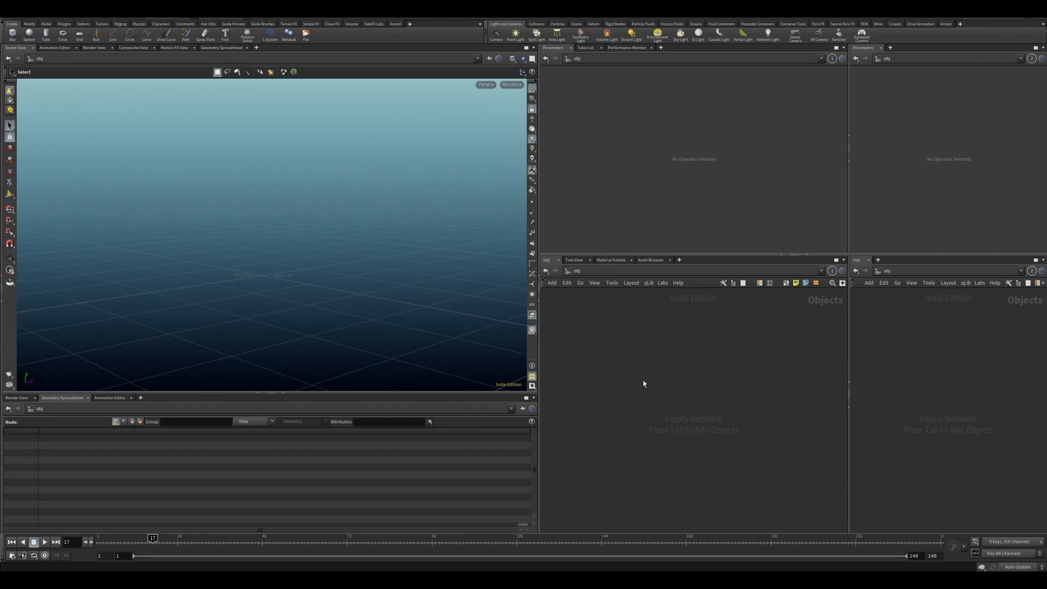
pyautogui.moveTo(633, 380)
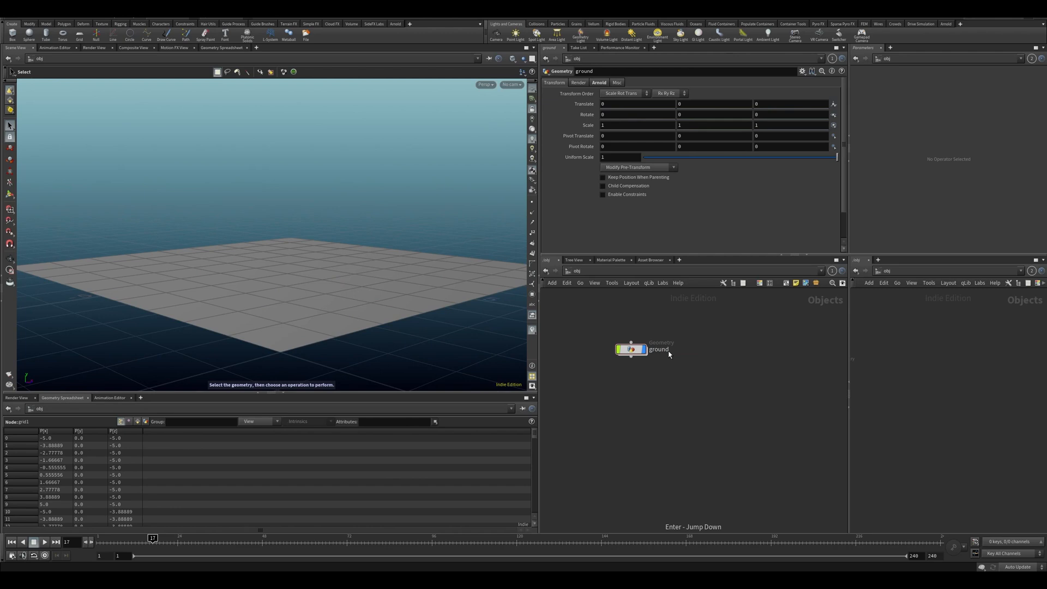
# Rename the second geometry object to animated_ship.
pyautogui.doubleClick(630, 349)
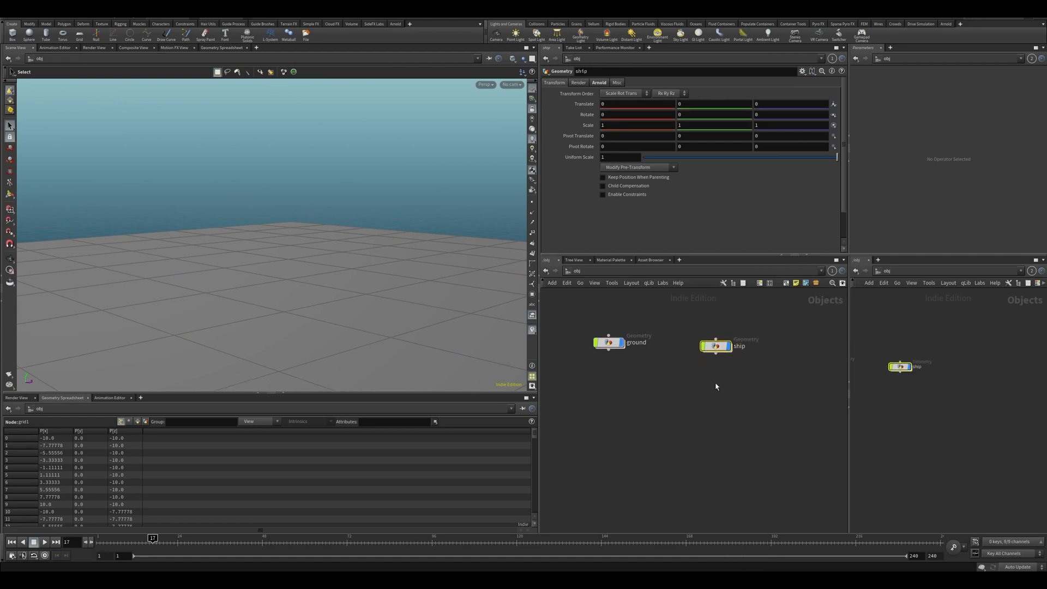
pyautogui.doubleClick(739, 346)
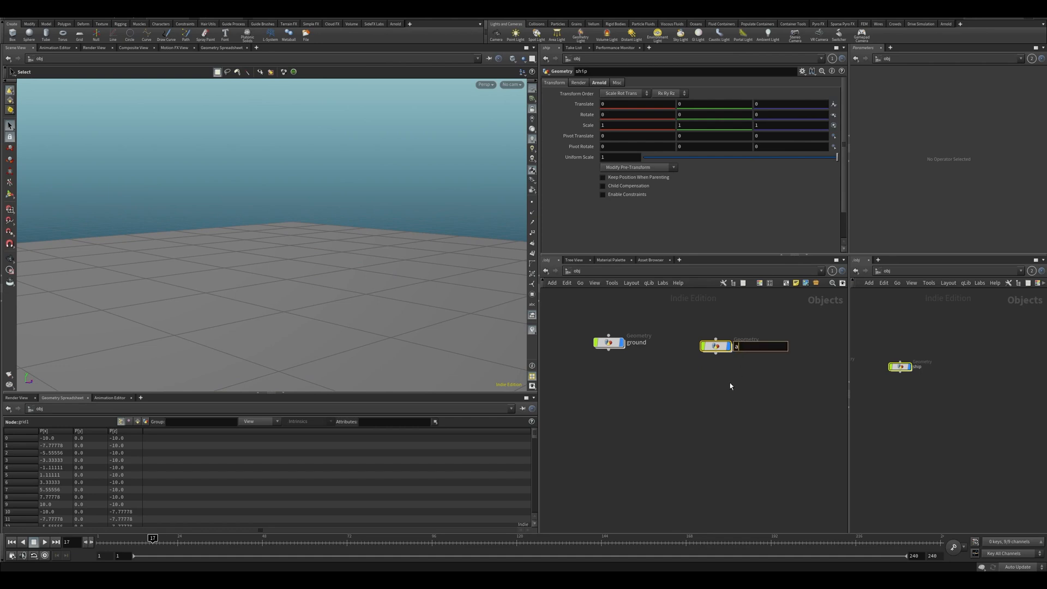
pyautogui.write('animated_')
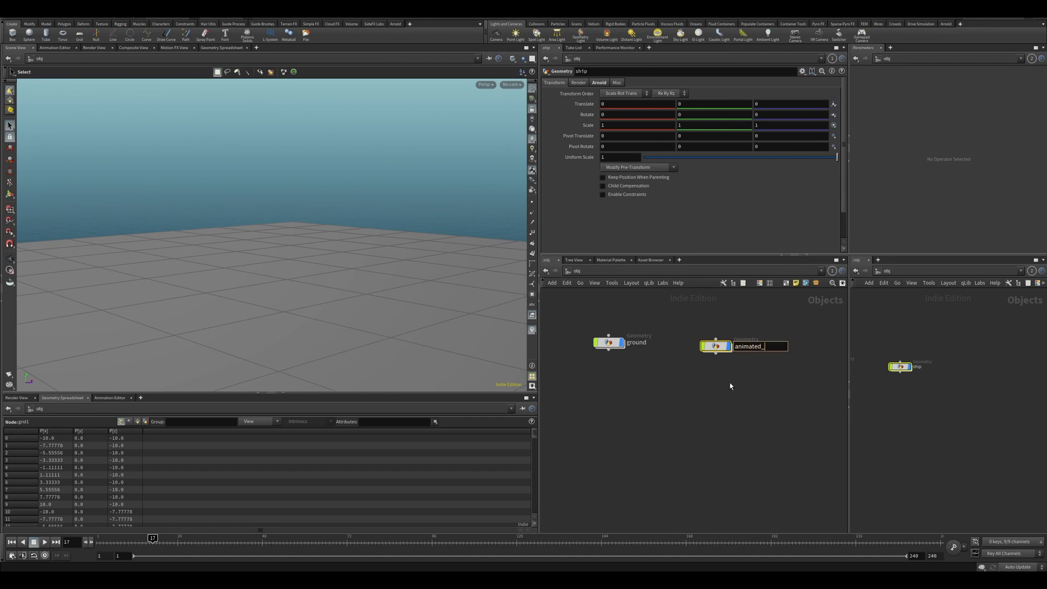
pyautogui.press('Tab')
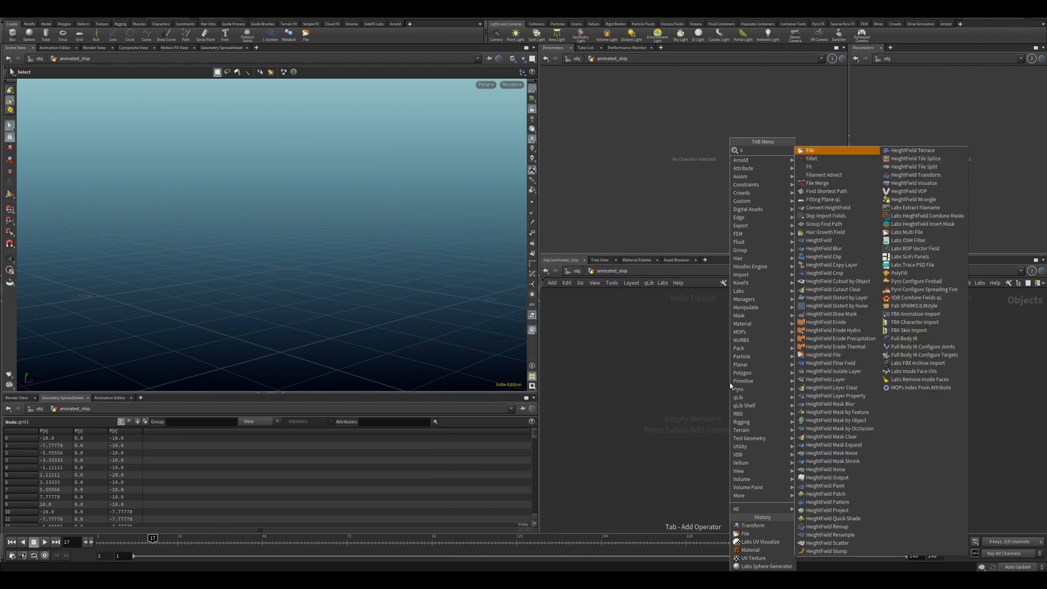
# Add a File SOP loading RazorCrest_01 (1).abc inside animated_ship.
pyautogui.click(810, 150)
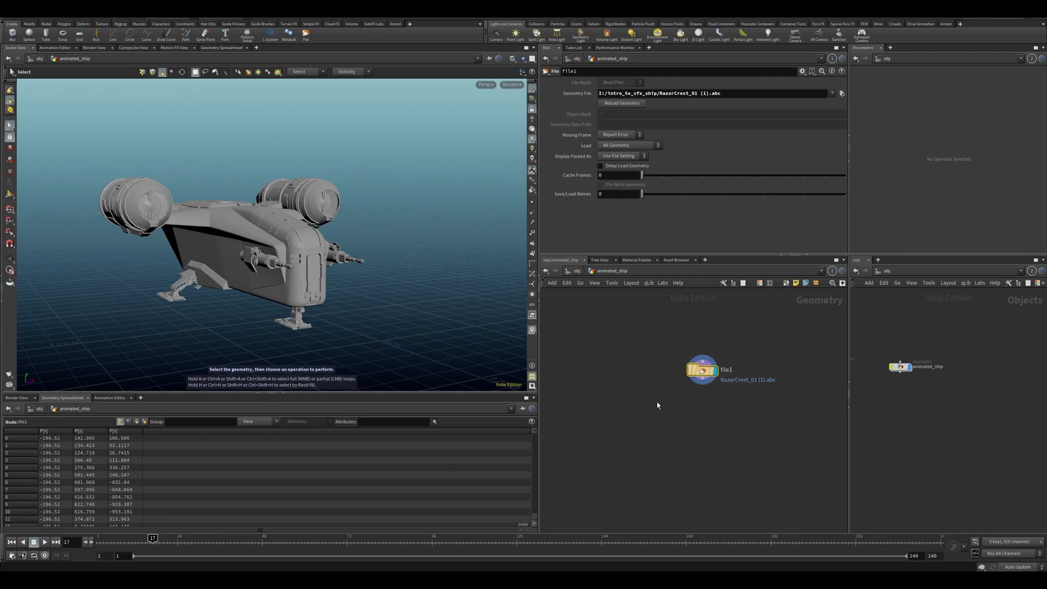
pyautogui.moveTo(382, 361)
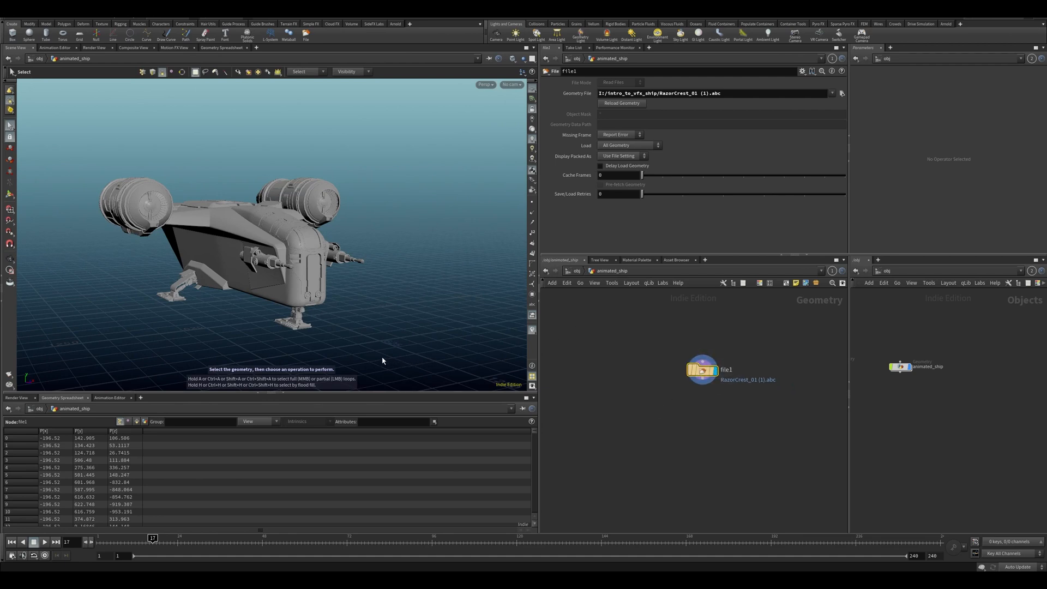
pyautogui.moveTo(362, 343)
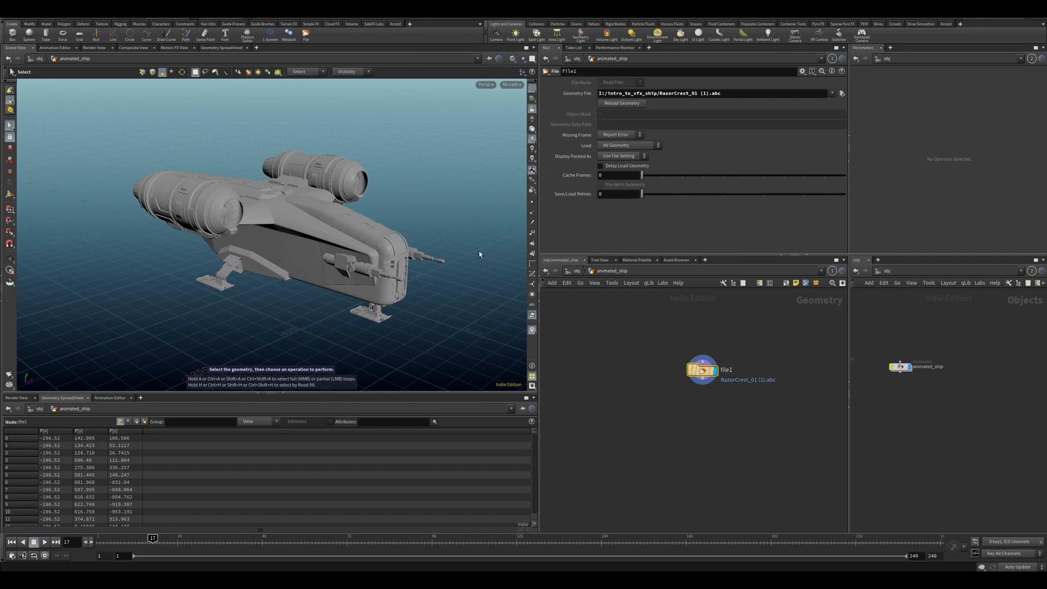
pyautogui.moveTo(364, 333)
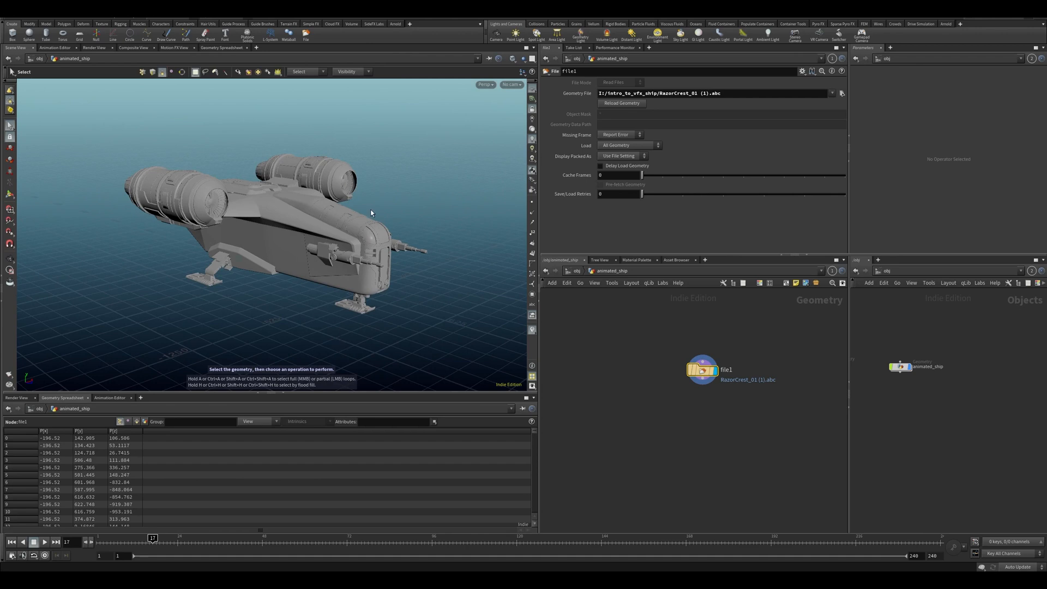
pyautogui.moveTo(683, 384)
pyautogui.write('tra')
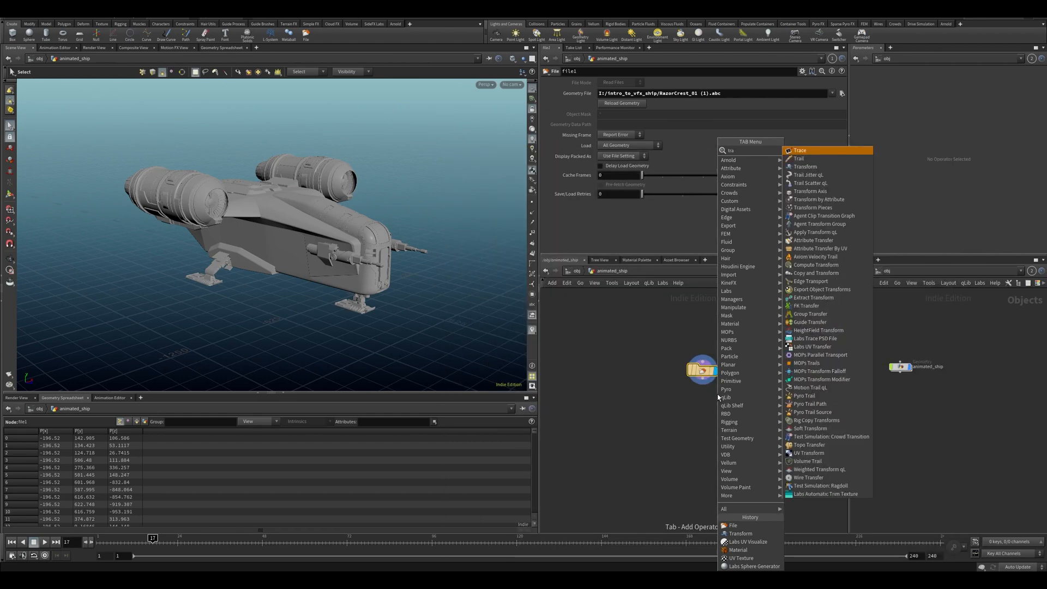
# Add a Transform SOP after the ship's file node.
pyautogui.click(805, 166)
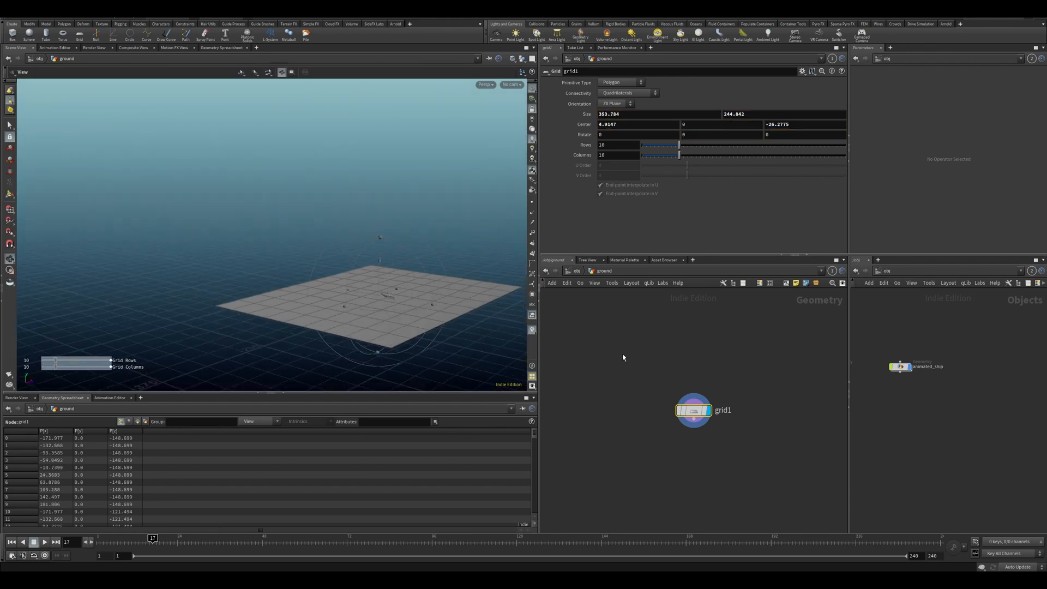
# Wire a Mountain SOP below grid1 and display the uneven terrain.
pyautogui.click(334, 293)
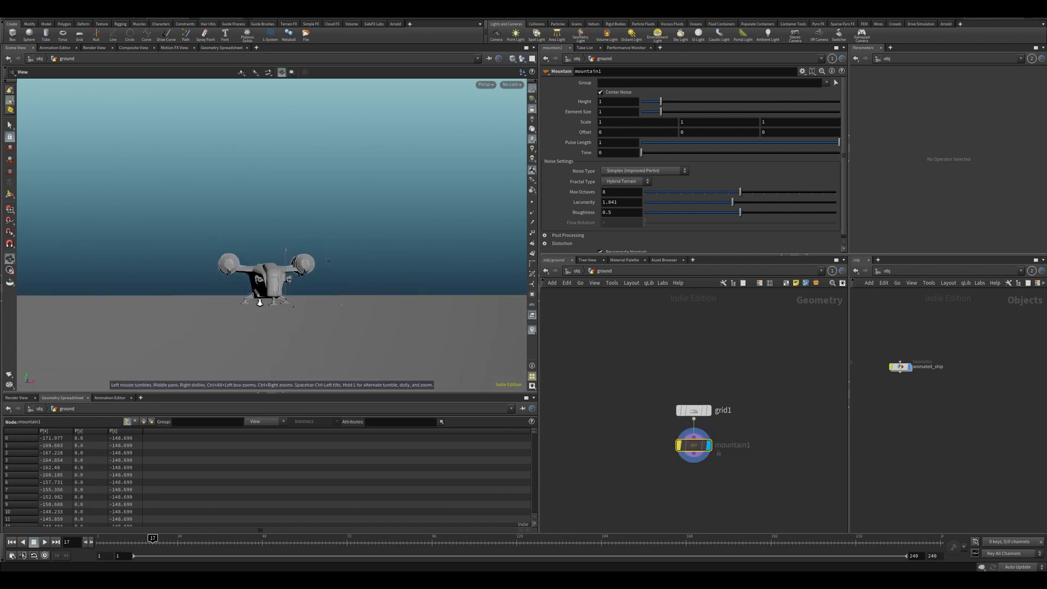
pyautogui.click(694, 445)
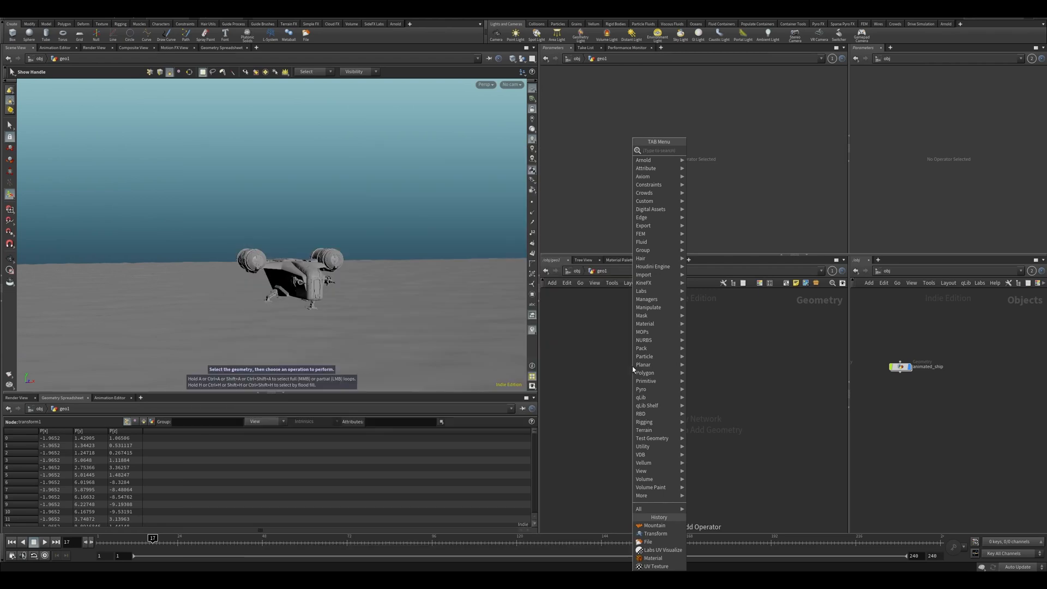
# Add a transform in geo1 and interactively tilt the mountains into the background.
pyautogui.click(643, 375)
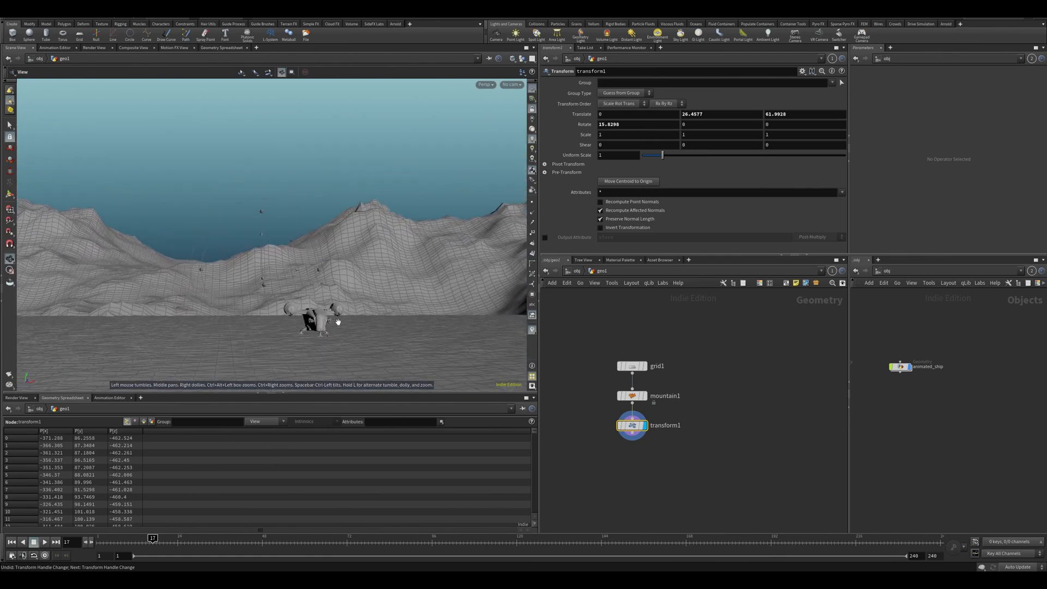
pyautogui.click(10, 194)
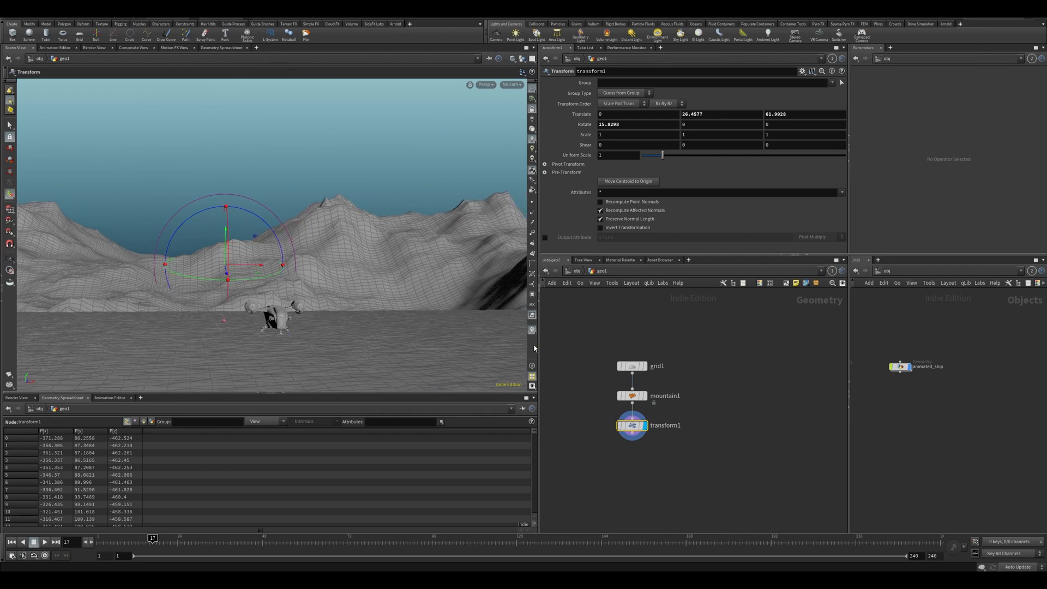
pyautogui.moveTo(270, 381)
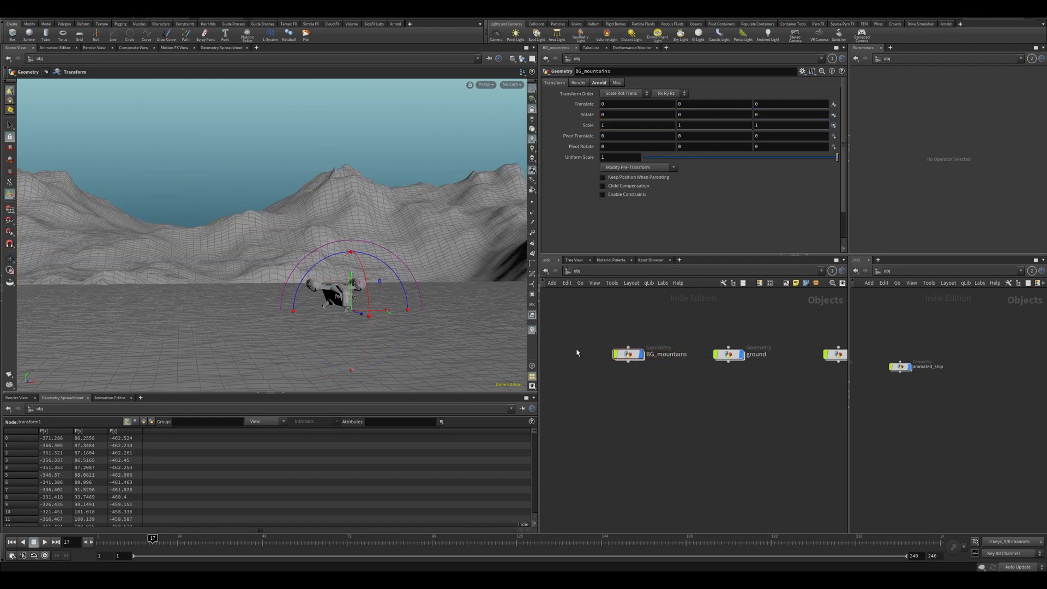
pyautogui.moveTo(543, 354)
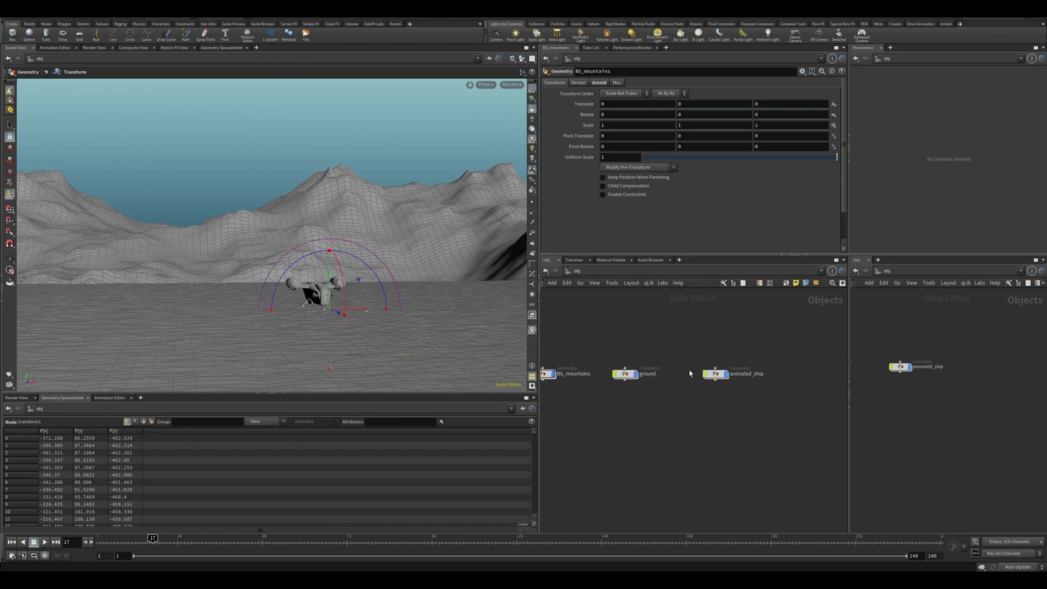
# Arrange BG_mountains, ground and animated_ship nodes in a tidy row.
pyautogui.click(714, 373)
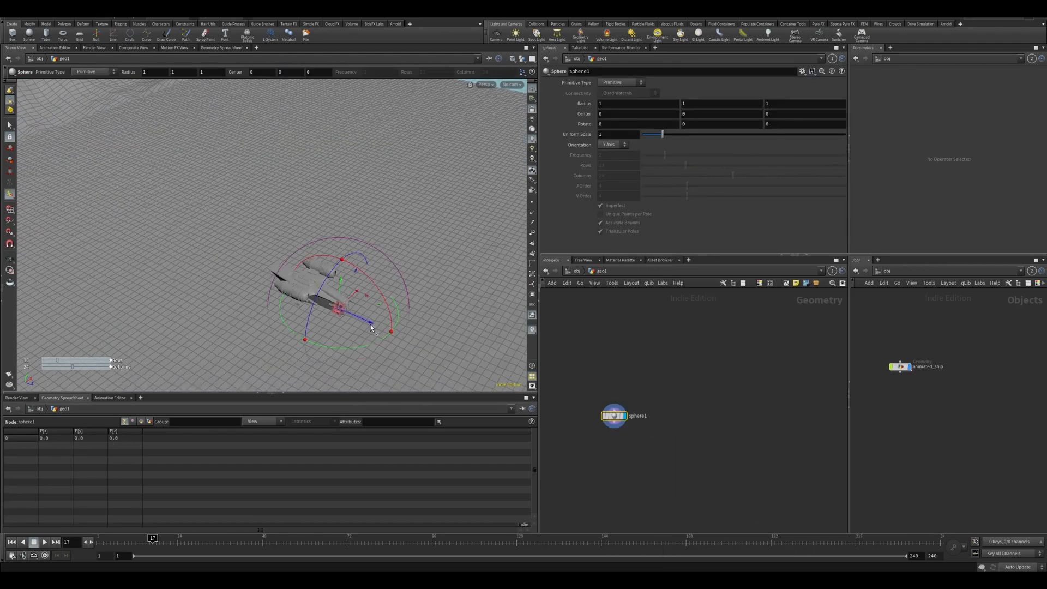
# Move the sphere out along the ground and deform it with zero-centered Attribute Noise.
pyautogui.moveTo(371, 310); pyautogui.dragTo(217, 251)
pyautogui.write('attn')
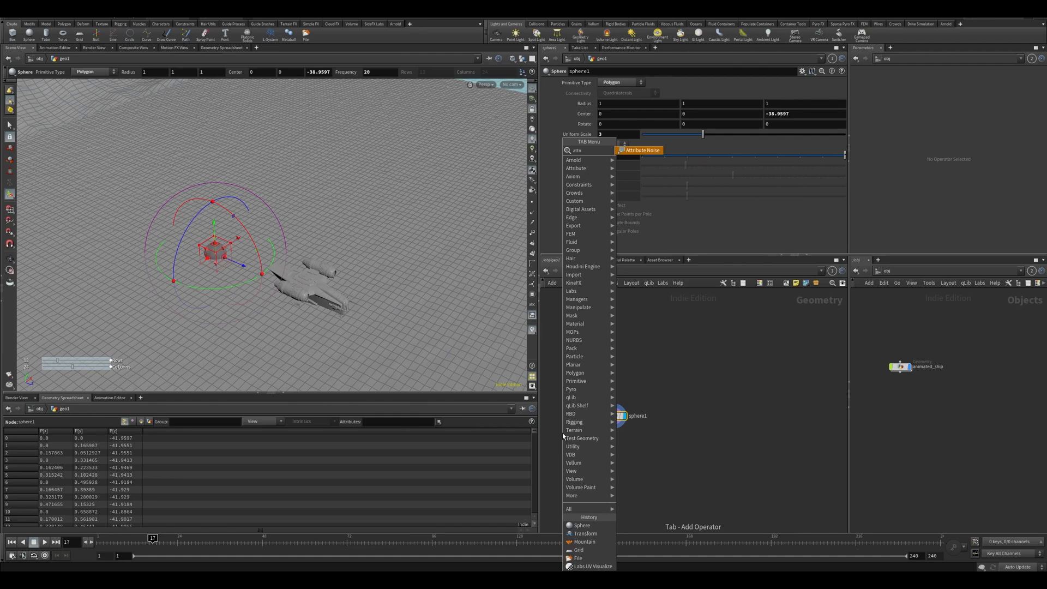
pyautogui.click(639, 150)
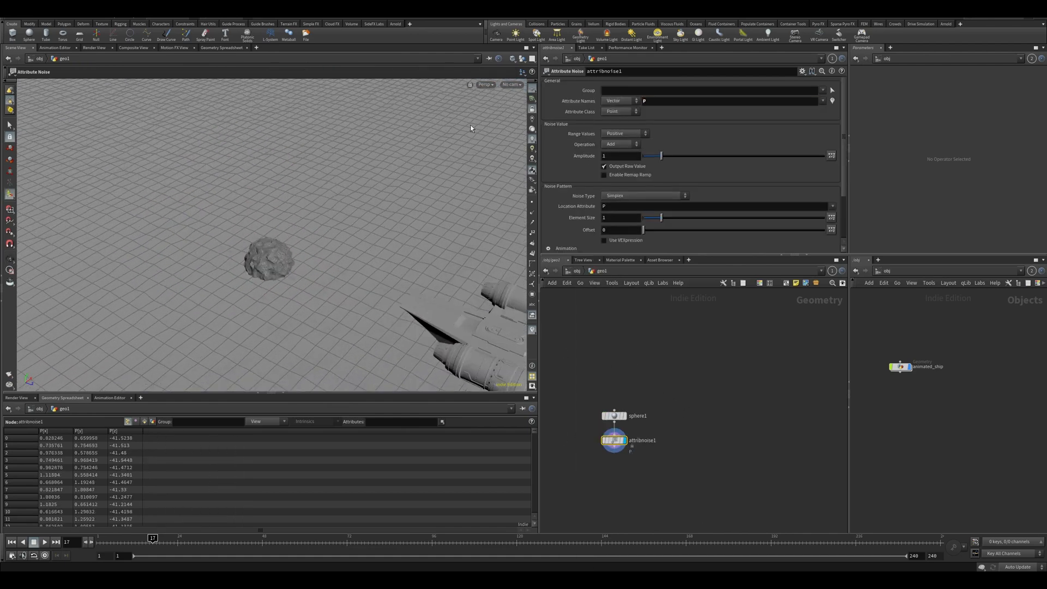
pyautogui.click(623, 133)
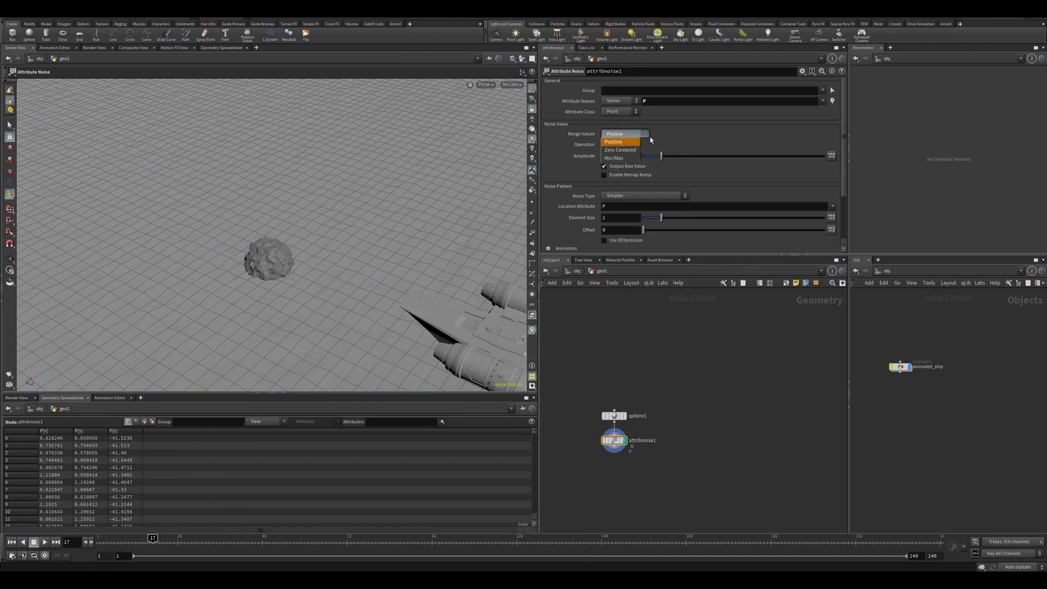
pyautogui.click(620, 149)
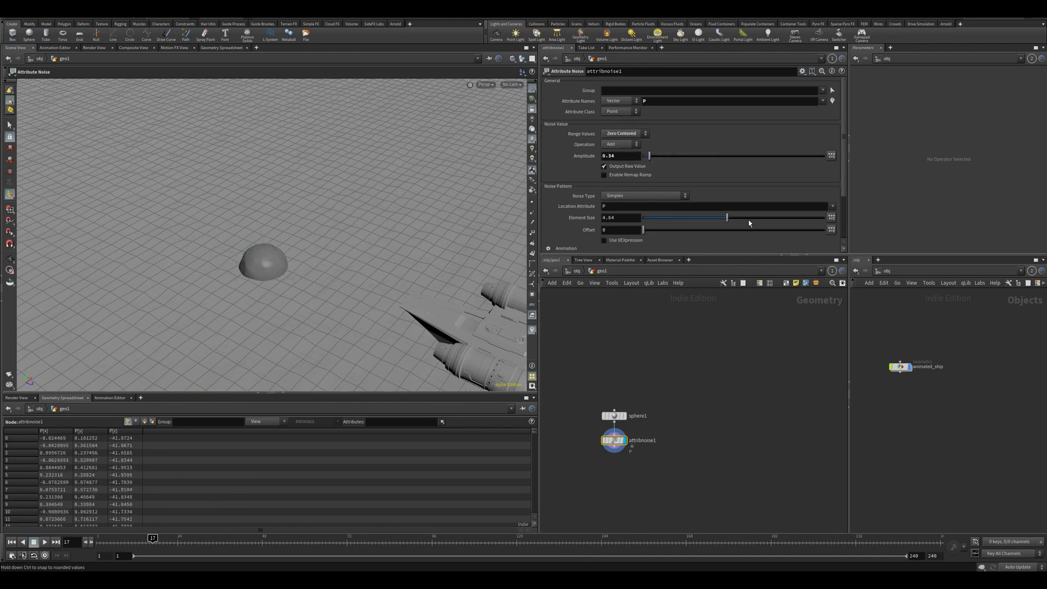
# Stretch the sphere shape and display the merge of all three rocks.
pyautogui.click(613, 416)
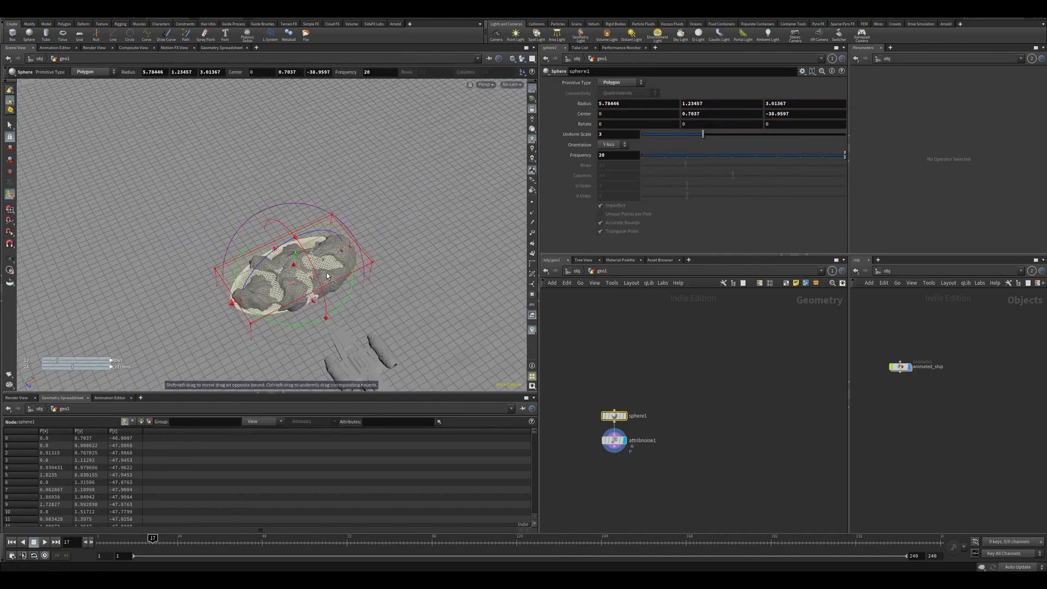
pyautogui.click(613, 441)
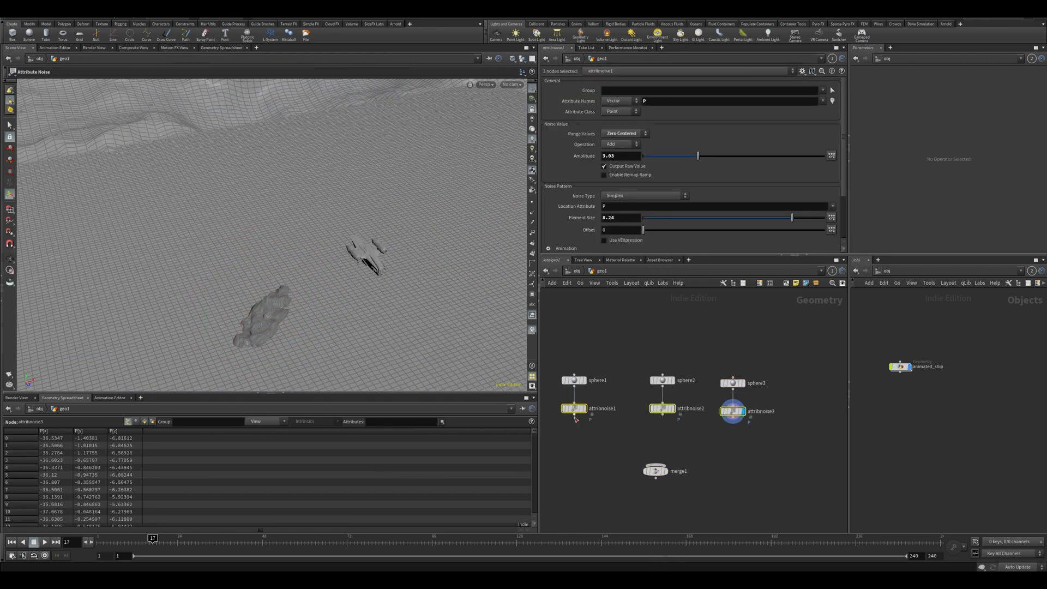
pyautogui.click(655, 471)
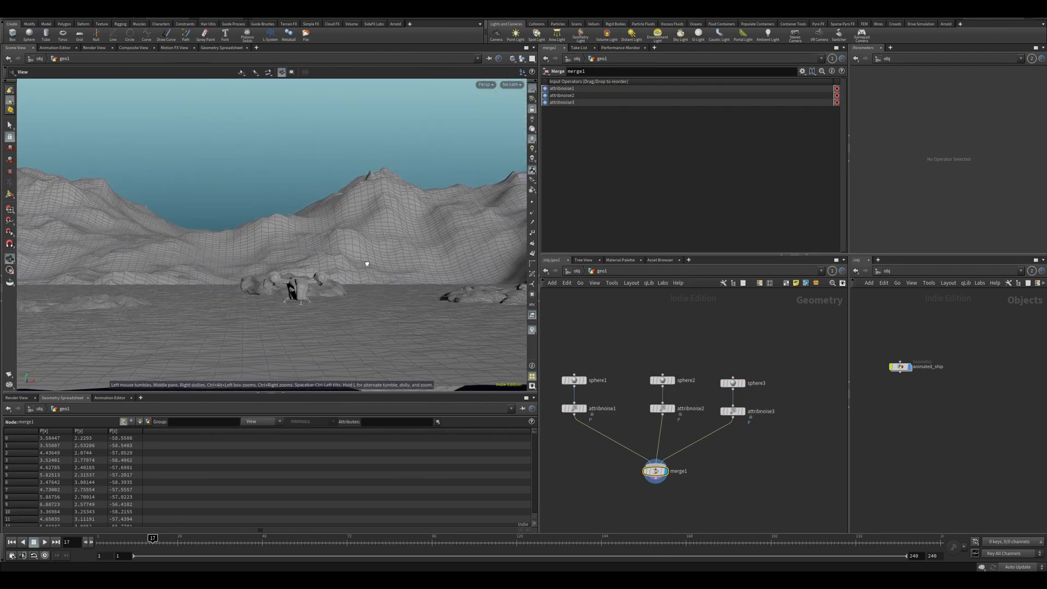
# Select sphere3 and sphere2 and reposition the second rock on the ground.
pyautogui.click(733, 383)
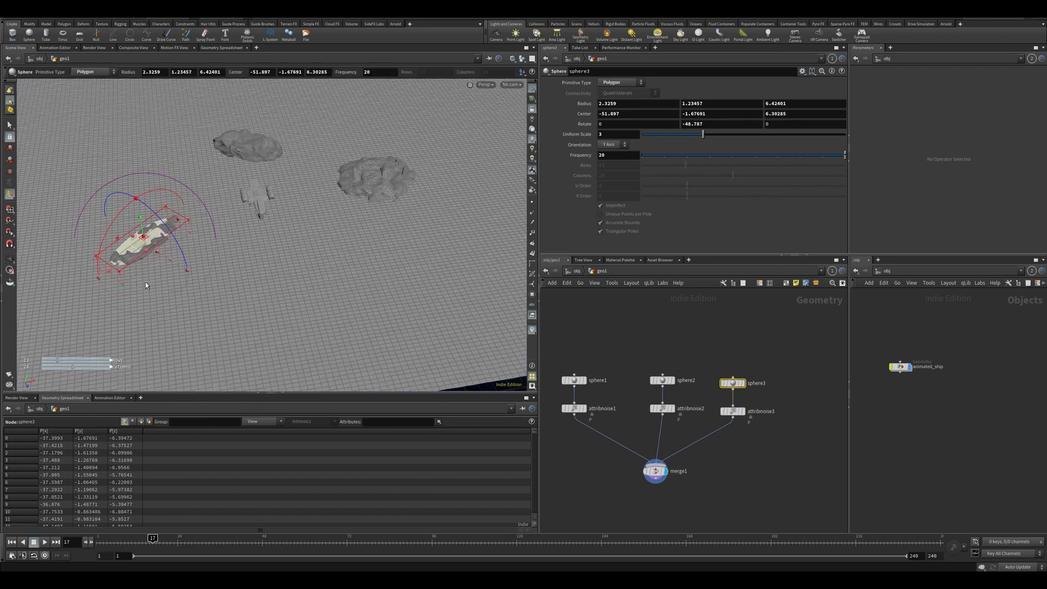
pyautogui.click(662, 383)
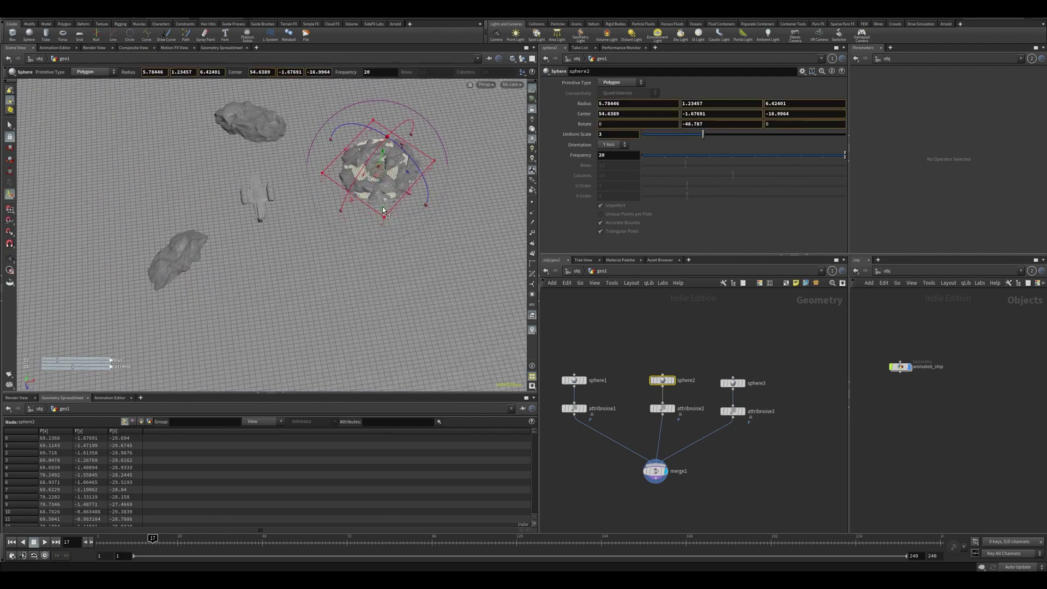
pyautogui.moveTo(384, 210); pyautogui.dragTo(251, 223)
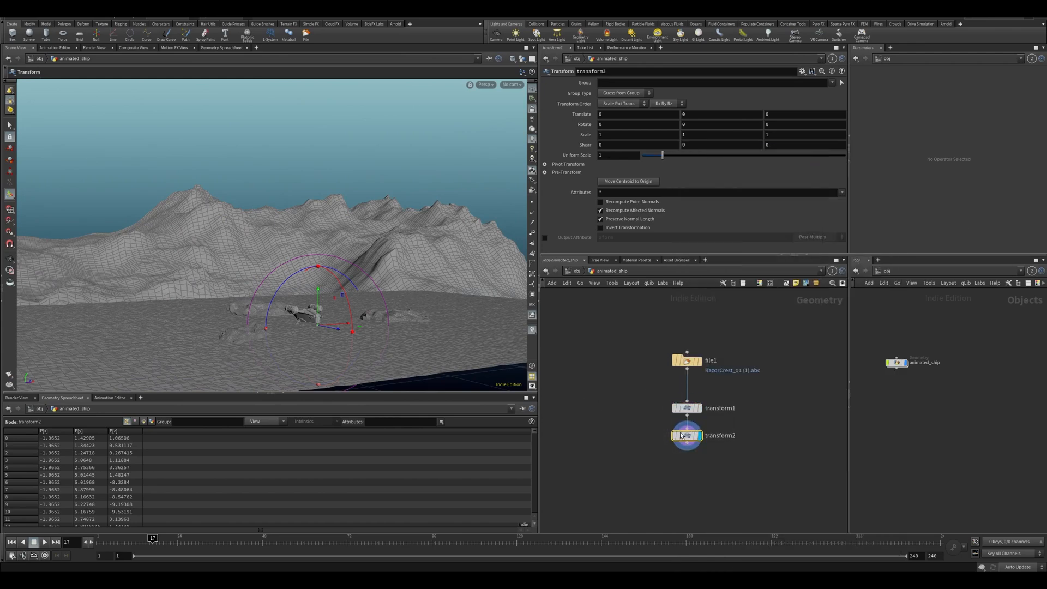
# Rename transform2 to prevz_anim and expand its pivot settings to raise Translate Y.
pyautogui.doubleClick(718, 435)
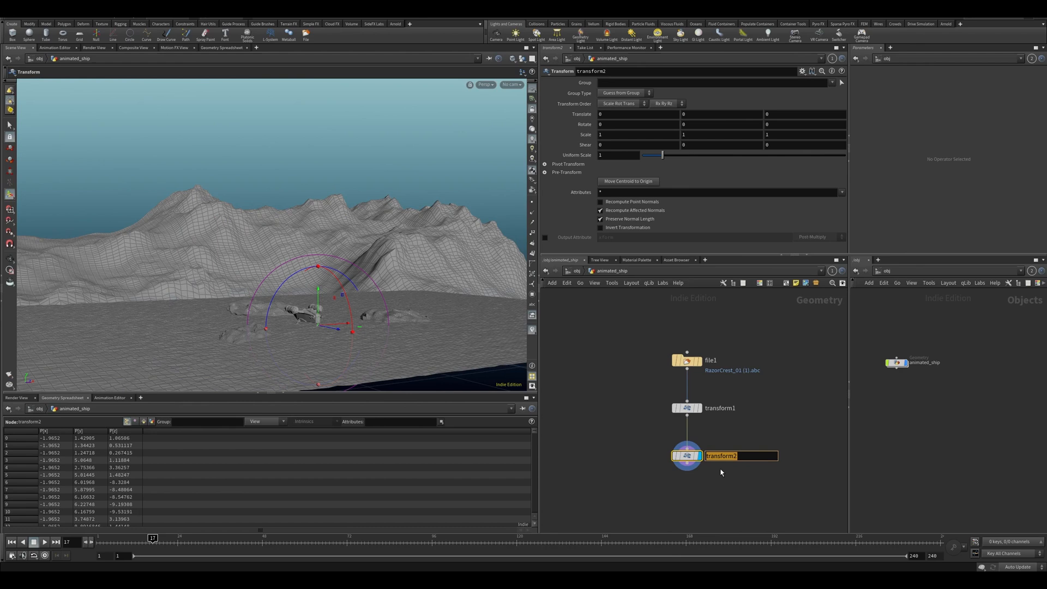
pyautogui.write('prevz0')
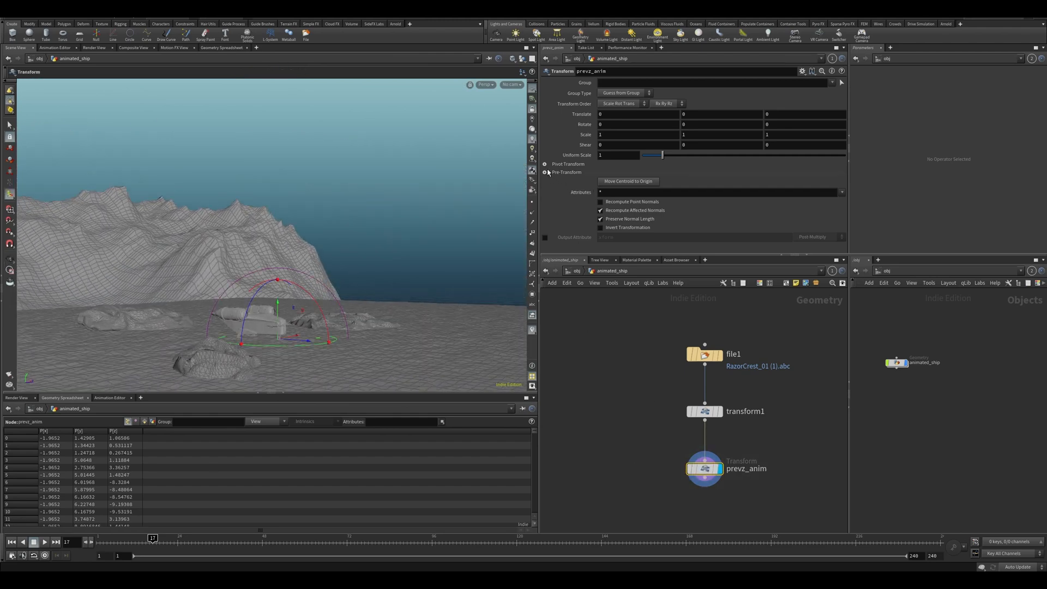
pyautogui.click(627, 181)
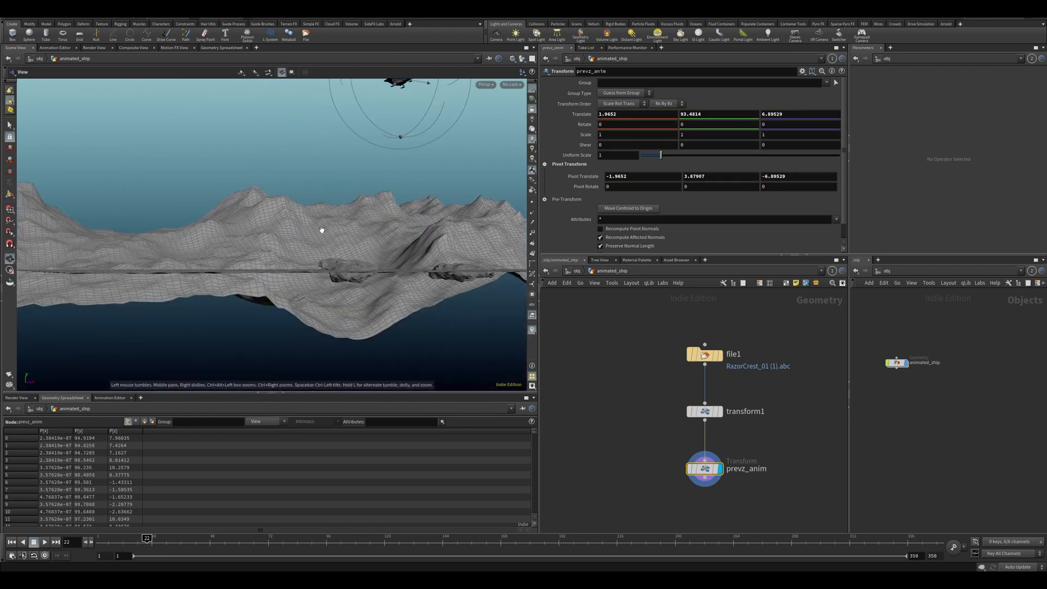
# Key the ship raised above the mountains, key a lower position later, and view the animation curves.
pyautogui.moveTo(321, 230); pyautogui.dragTo(347, 243)
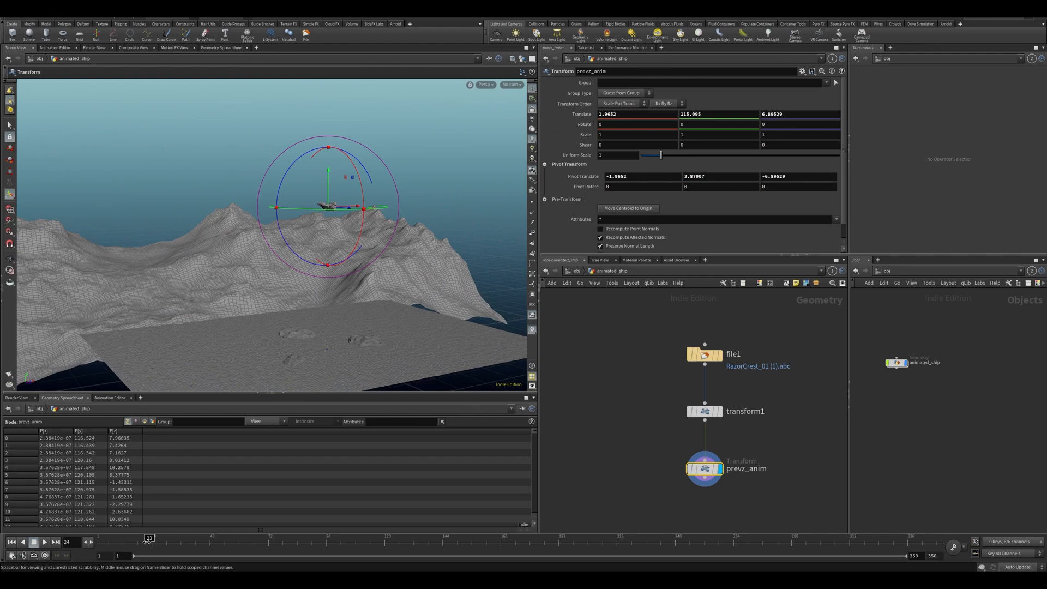
pyautogui.click(154, 538)
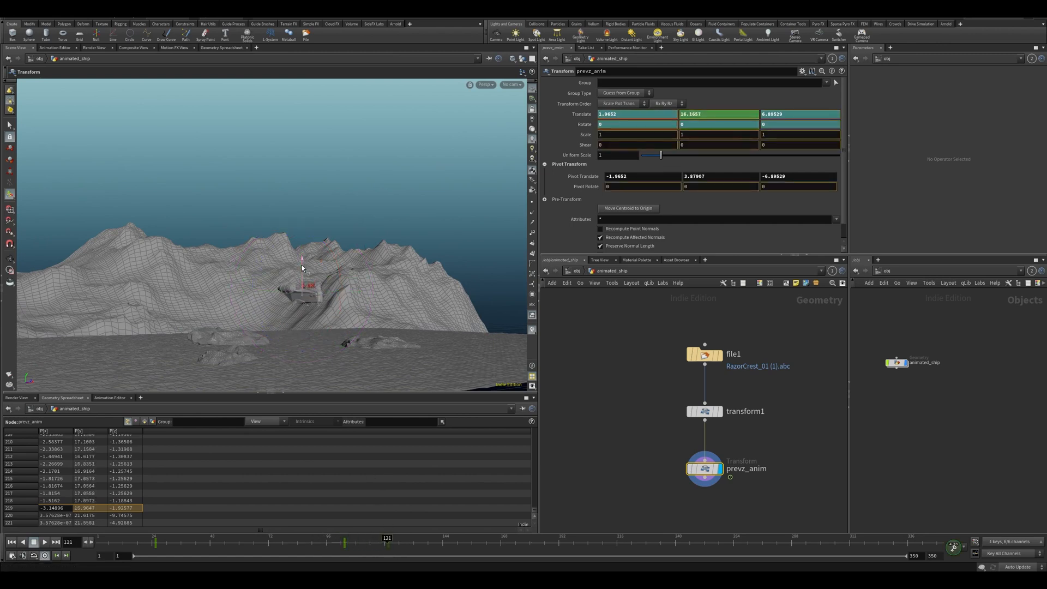
pyautogui.click(44, 543)
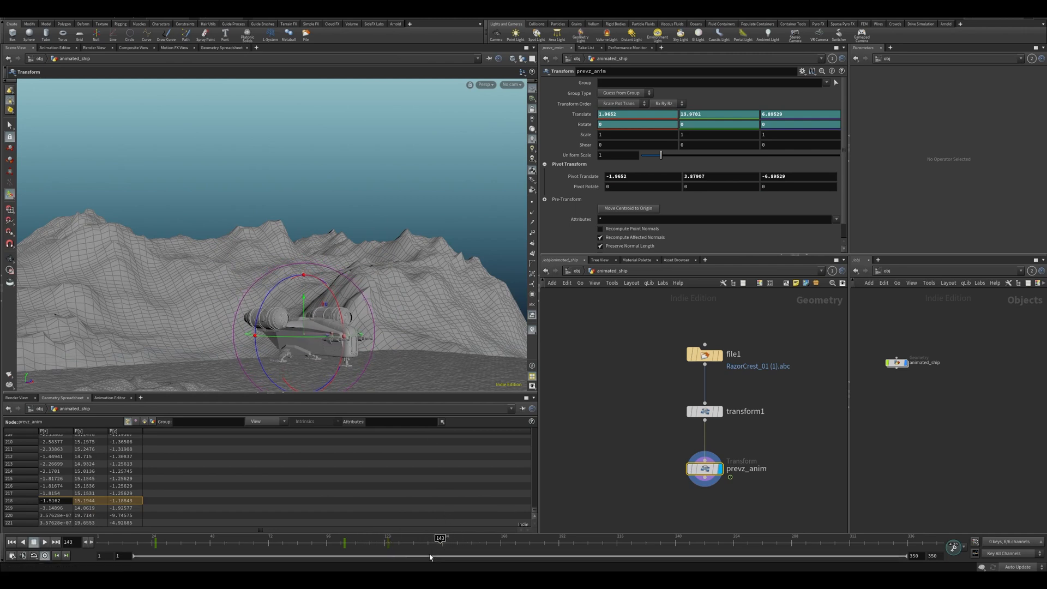
pyautogui.click(109, 397)
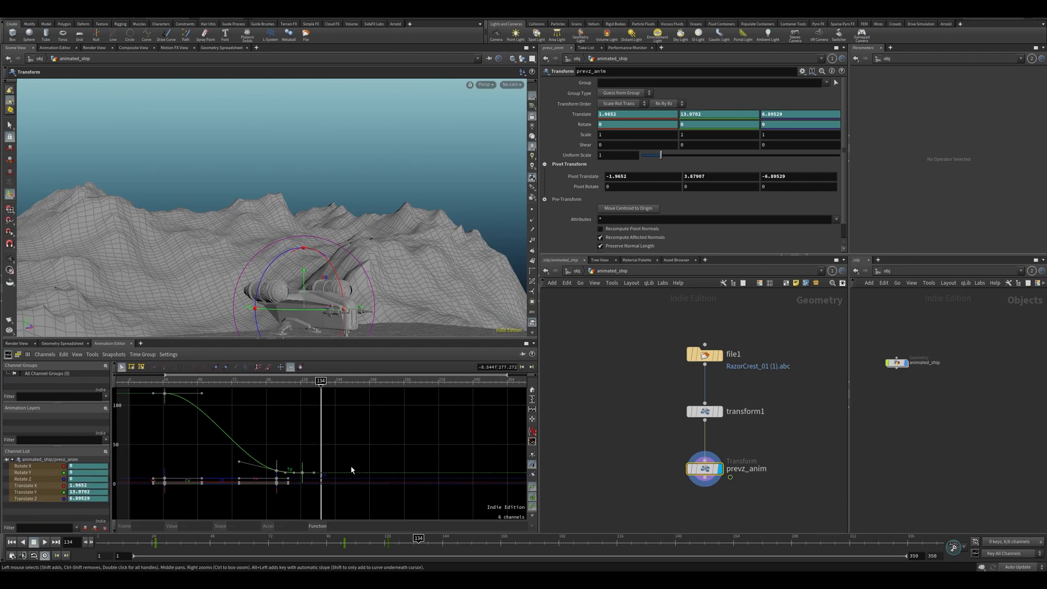
# Key tumbling Rotate values on prevz_anim across a 500-frame range, then jump up to /obj.
pyautogui.click(314, 472)
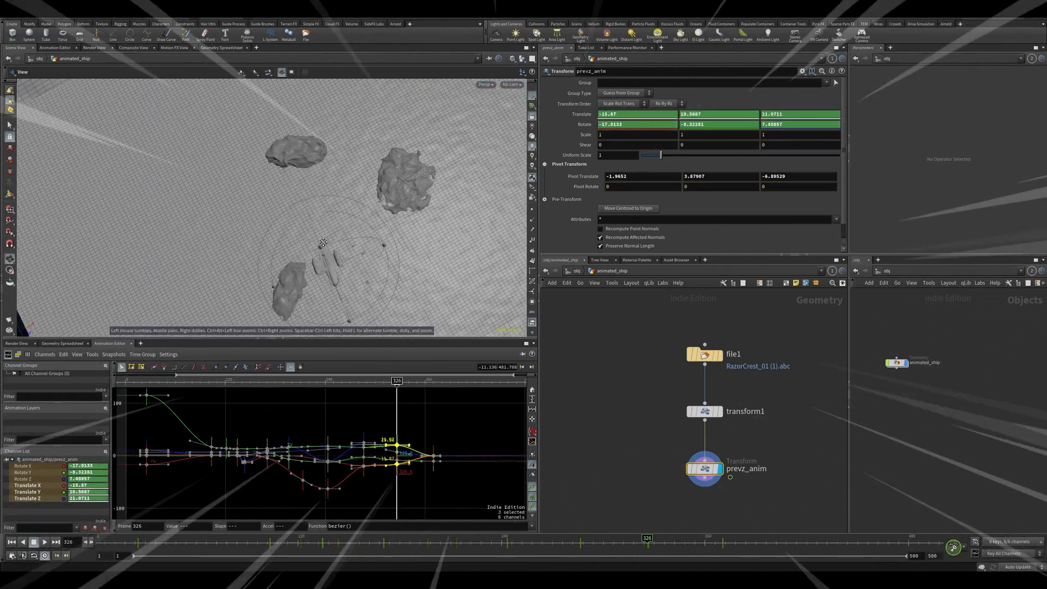
pyautogui.click(34, 542)
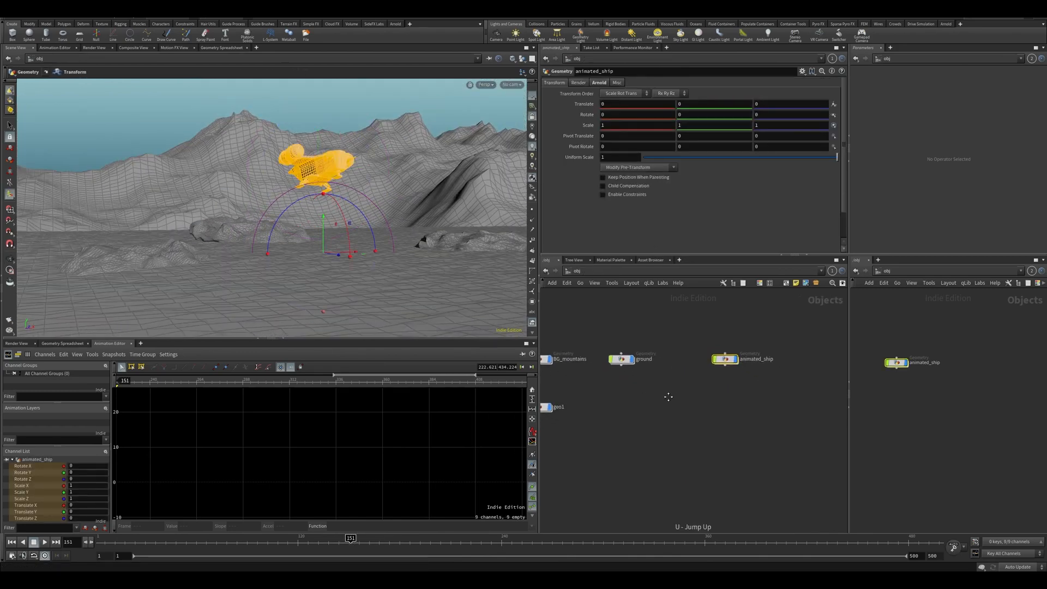
# Rename cam1 to CAM_A and look through it with animated_ship in frame.
pyautogui.click(668, 411)
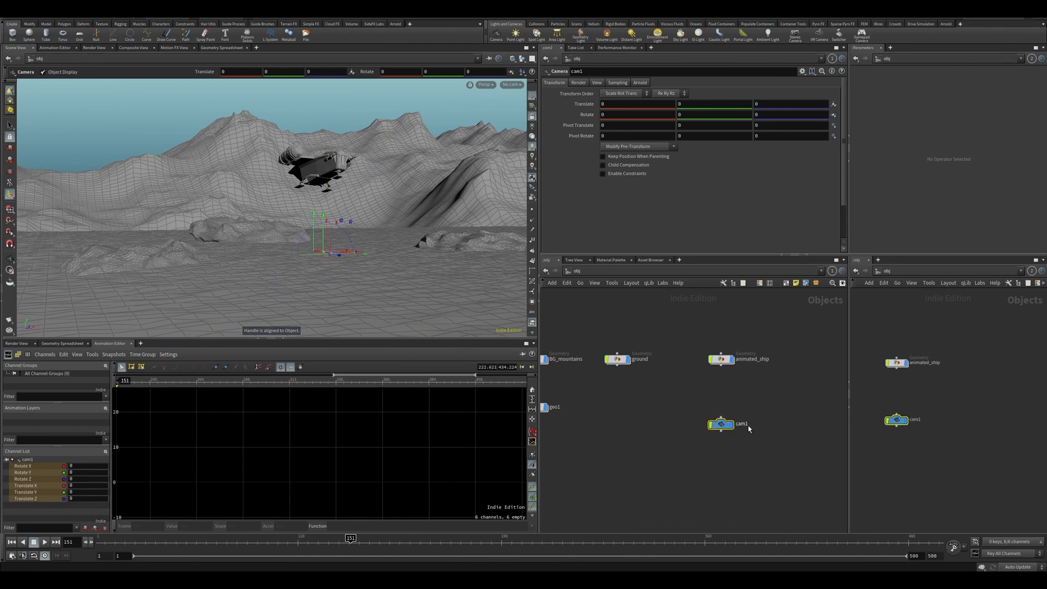
pyautogui.doubleClick(738, 423)
pyautogui.write('CAM_A')
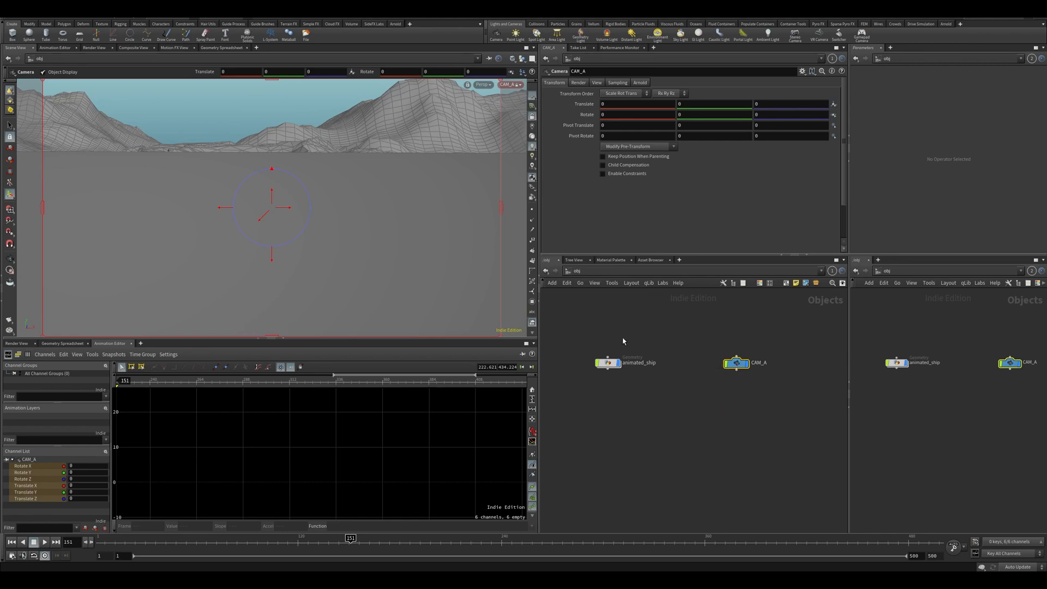
pyautogui.click(607, 362)
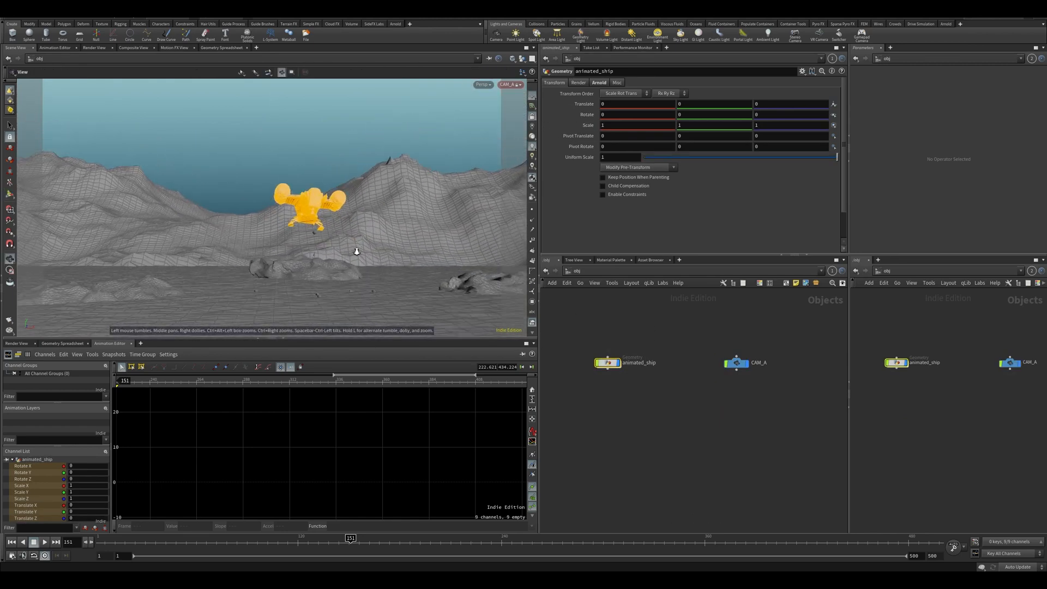
pyautogui.click(736, 362)
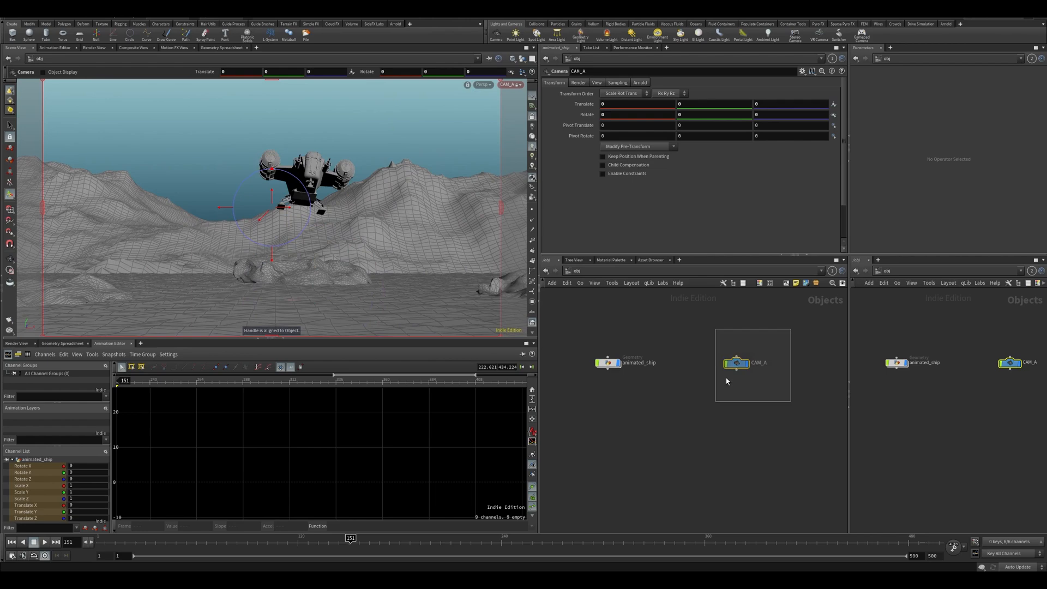
# Move CAM_A to frame the hovering ship and set its resolution to 1920 x 800.
pyautogui.click(735, 362)
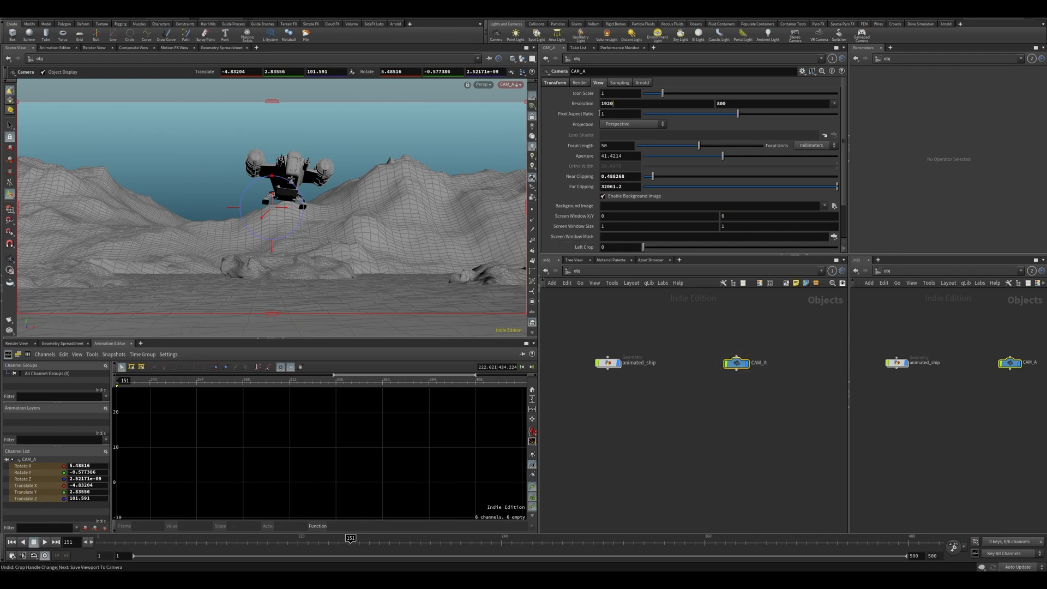
pyautogui.tripleClick(608, 103)
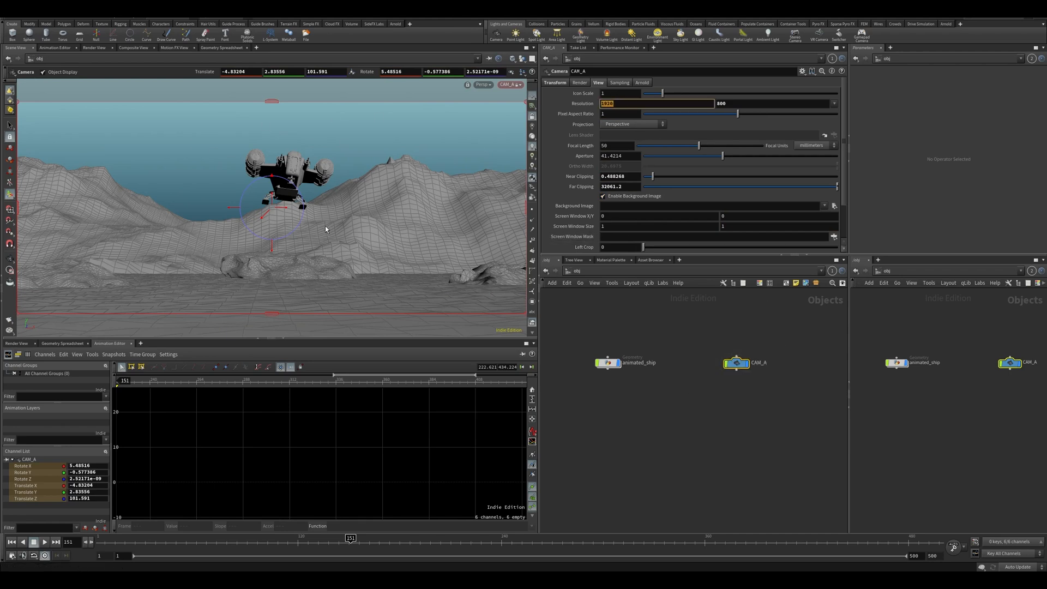
pyautogui.moveTo(671, 340)
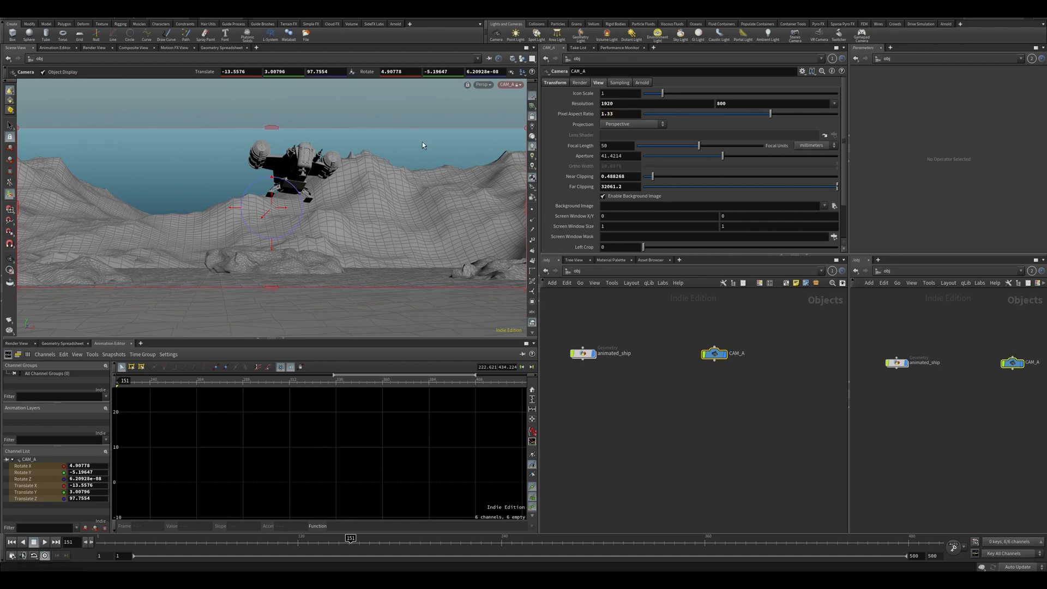
pyautogui.moveTo(286, 243)
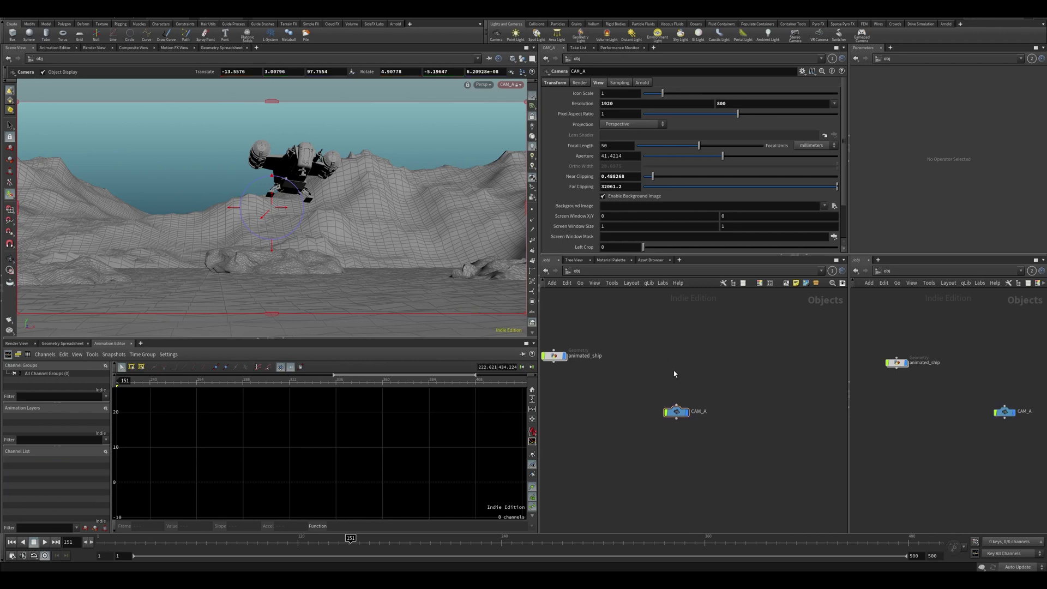
# Add a null CAM_A_transform above CAM_A and set the focal length to 35 mm.
pyautogui.click(676, 411)
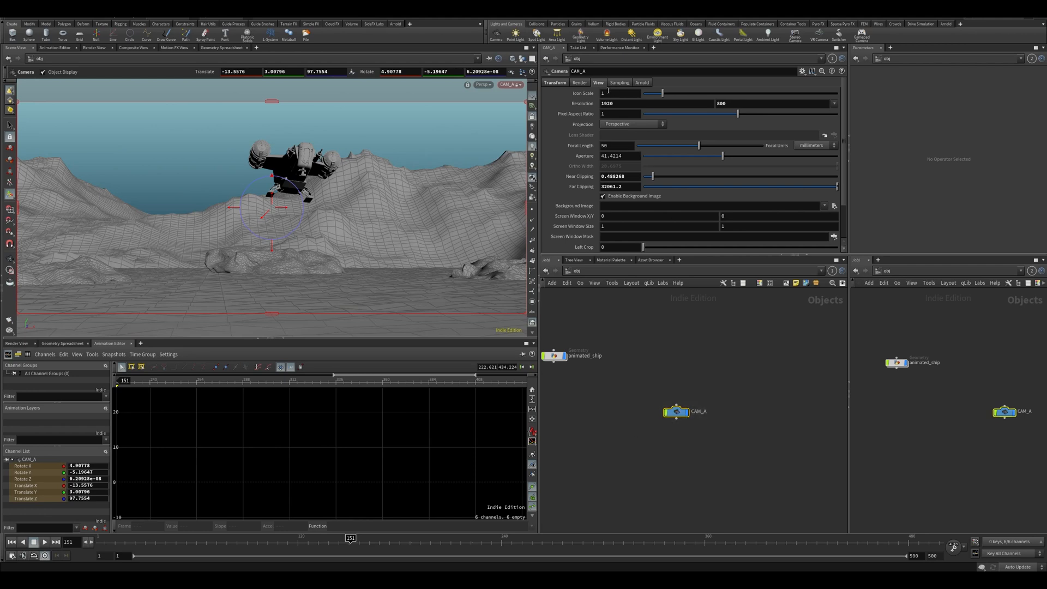
pyautogui.click(554, 81)
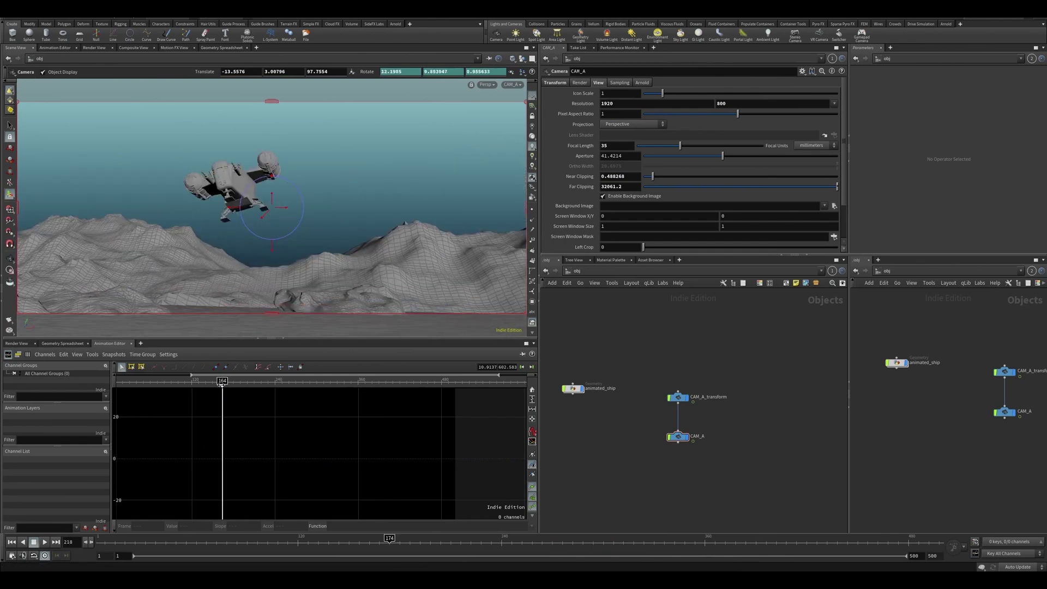
pyautogui.click(34, 542)
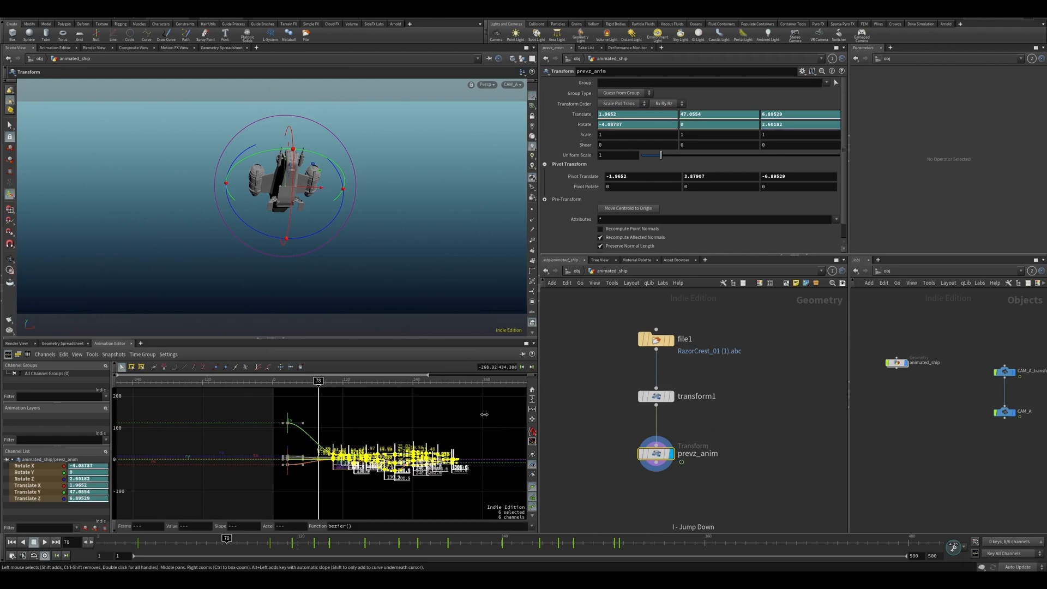
# Inside animated_ship, inspect prevz_anim's descent keys and refine the curves to around frame 300.
pyautogui.click(53, 542)
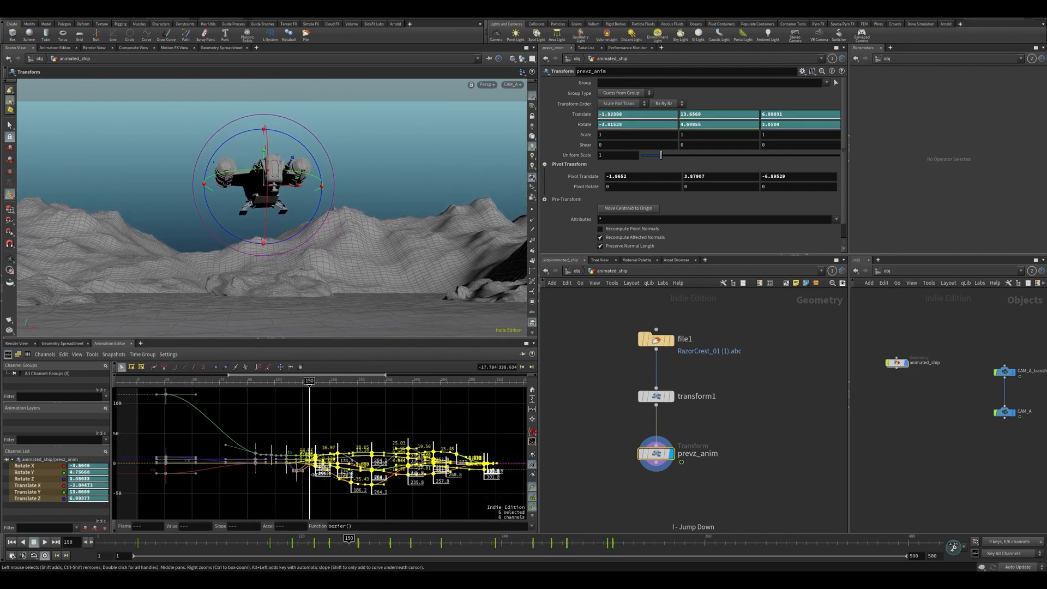
pyautogui.click(43, 542)
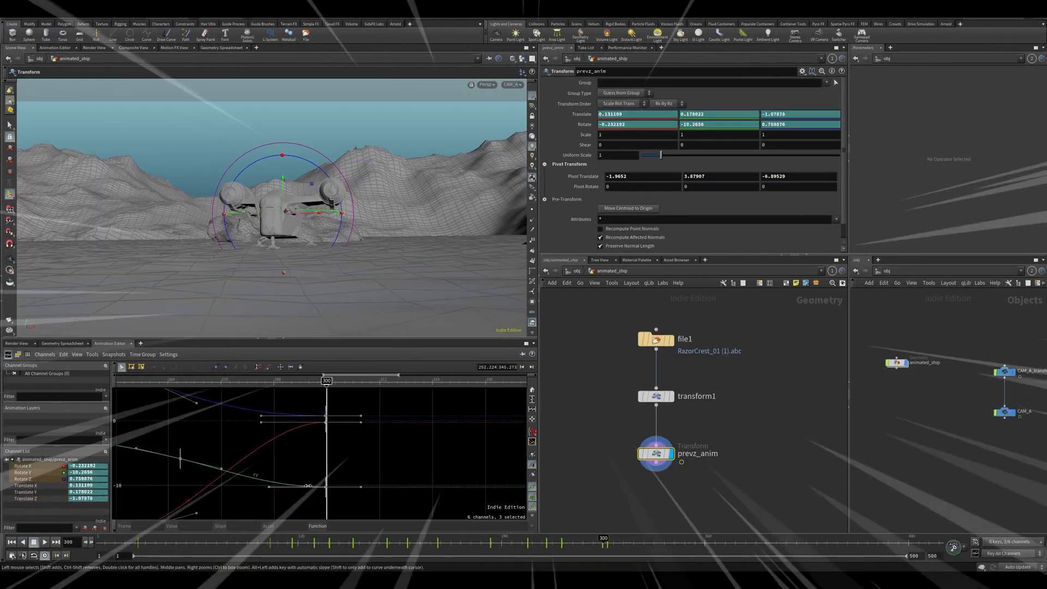
# At object level, translate CAM_A_transform so CAM_A frames the descending ship.
pyautogui.click(45, 542)
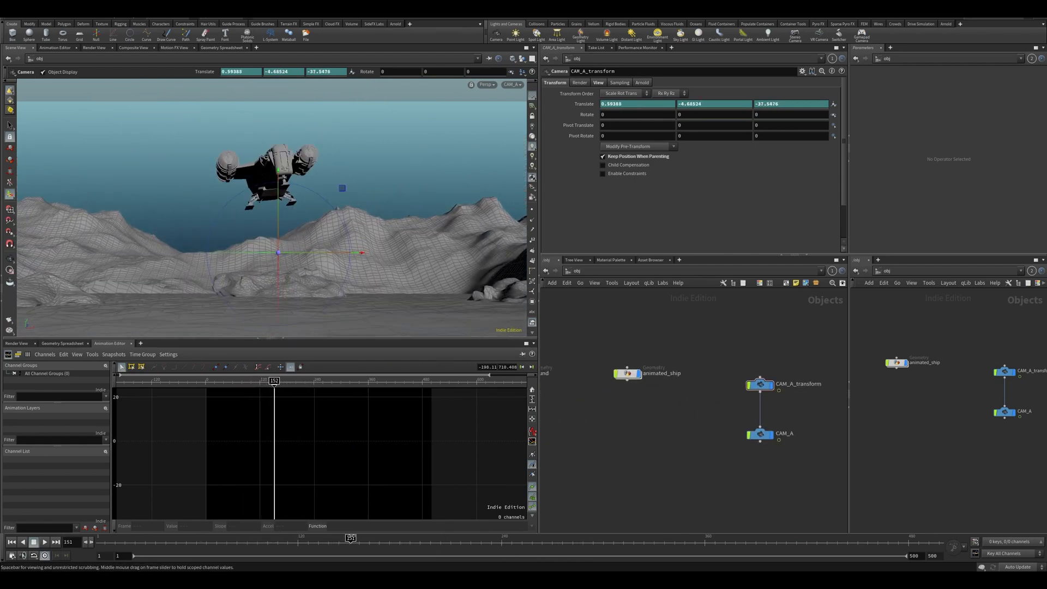
# Create a blast Geometry object with a Sphere SOP whose Uniform Scale is keyframed to grow.
pyautogui.press('Tab')
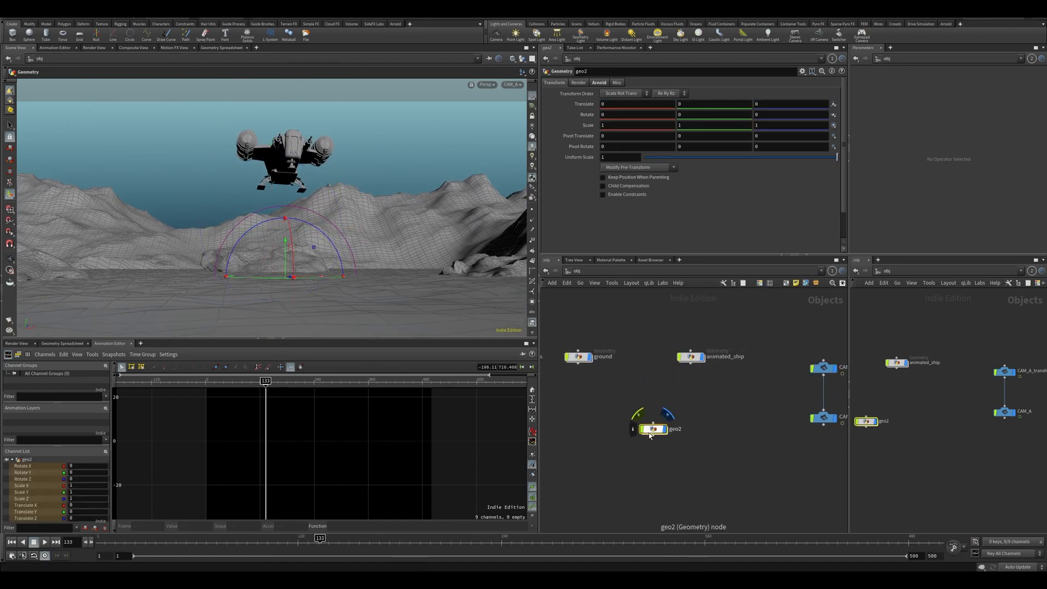
pyautogui.doubleClick(674, 429)
pyautogui.write('spher')
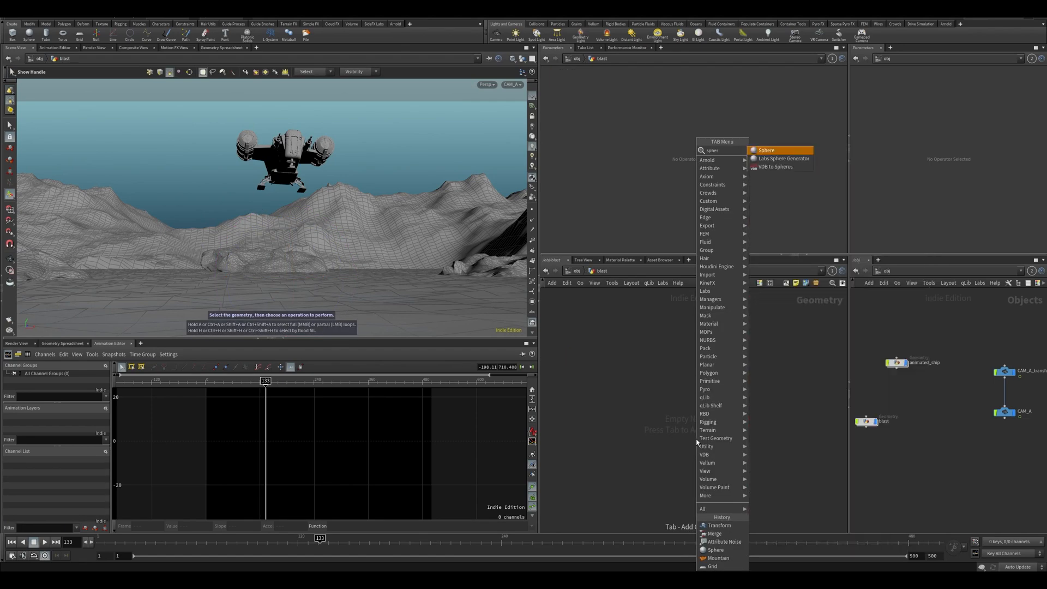
pyautogui.click(766, 149)
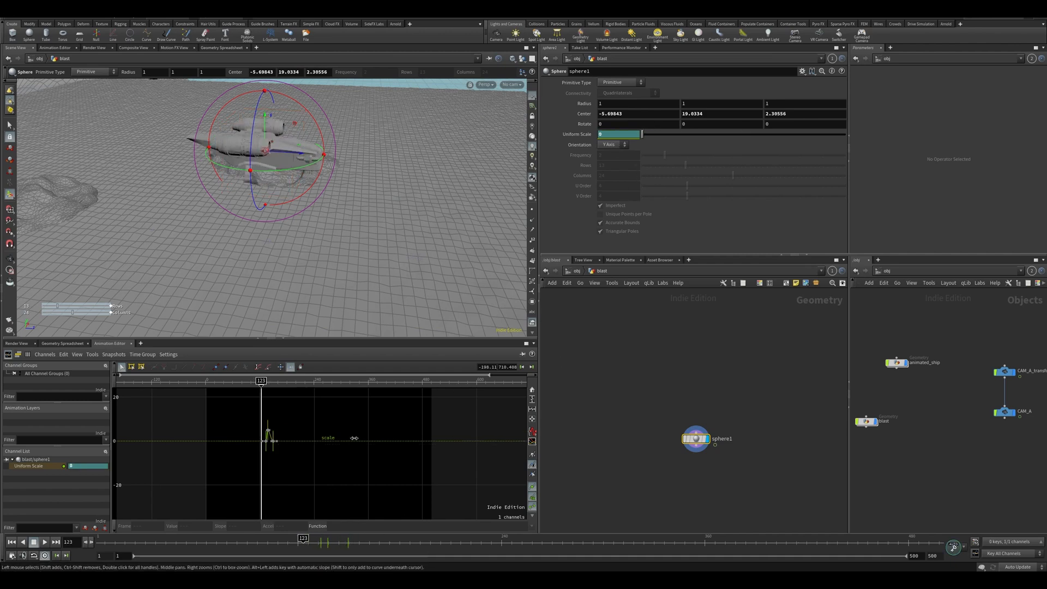
pyautogui.click(347, 538)
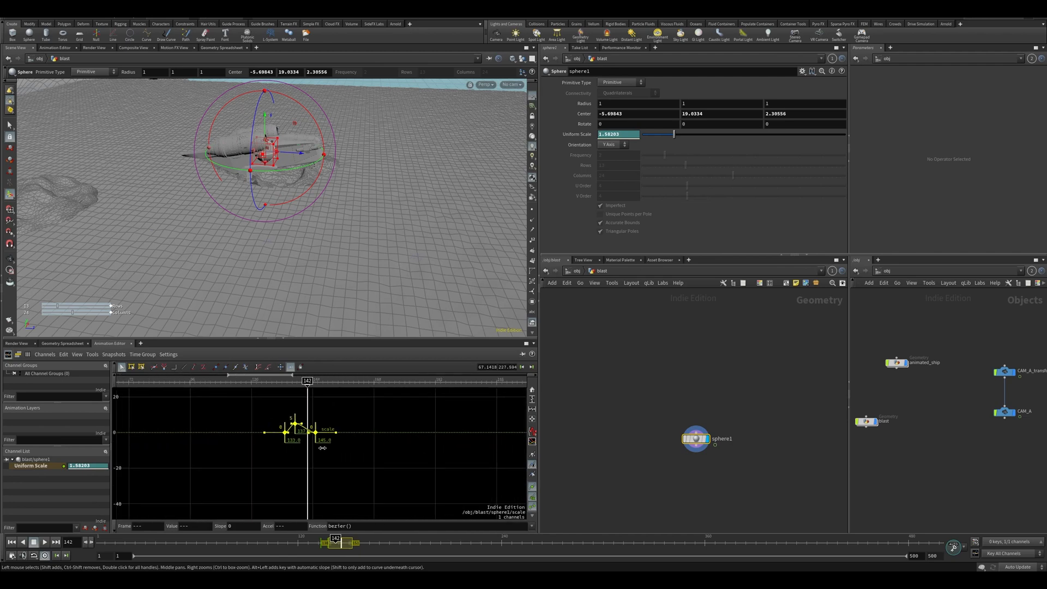
pyautogui.click(44, 542)
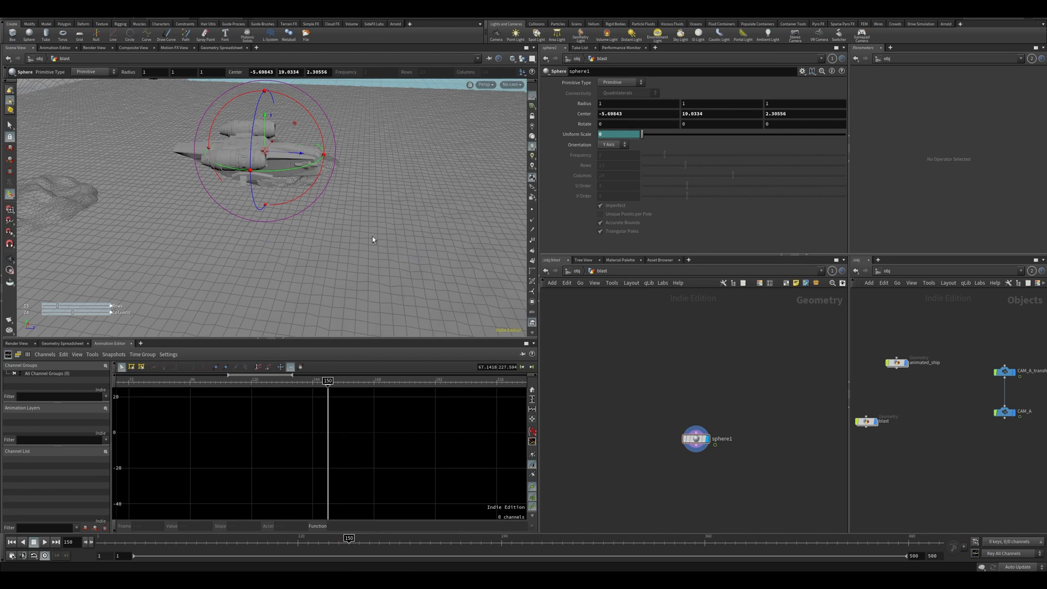
pyautogui.moveTo(373, 300)
pyautogui.write('mer')
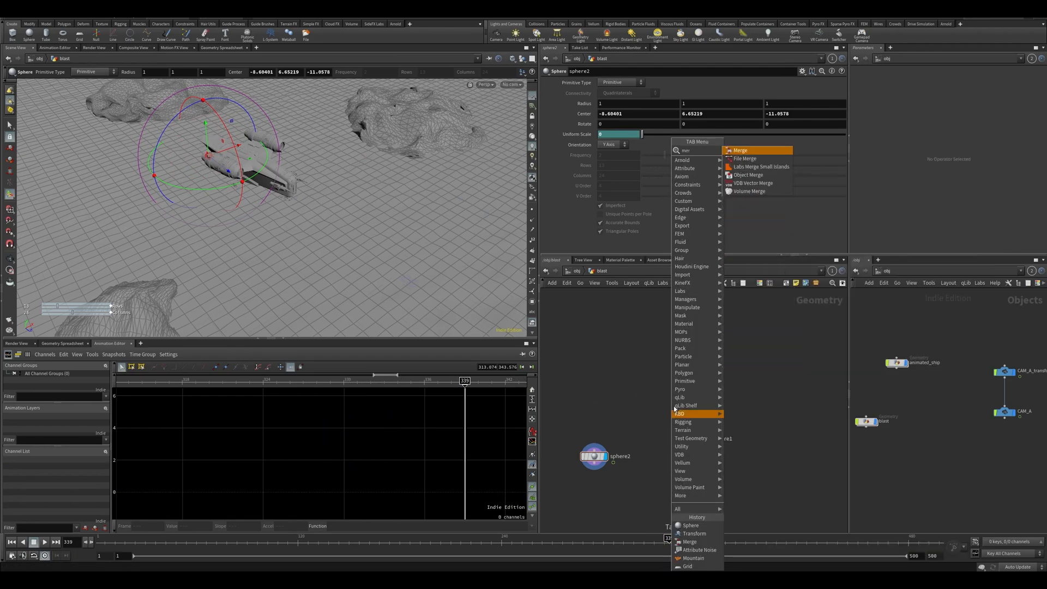
# Merge the spheres, then prefix the blast object name with previs_.
pyautogui.click(740, 150)
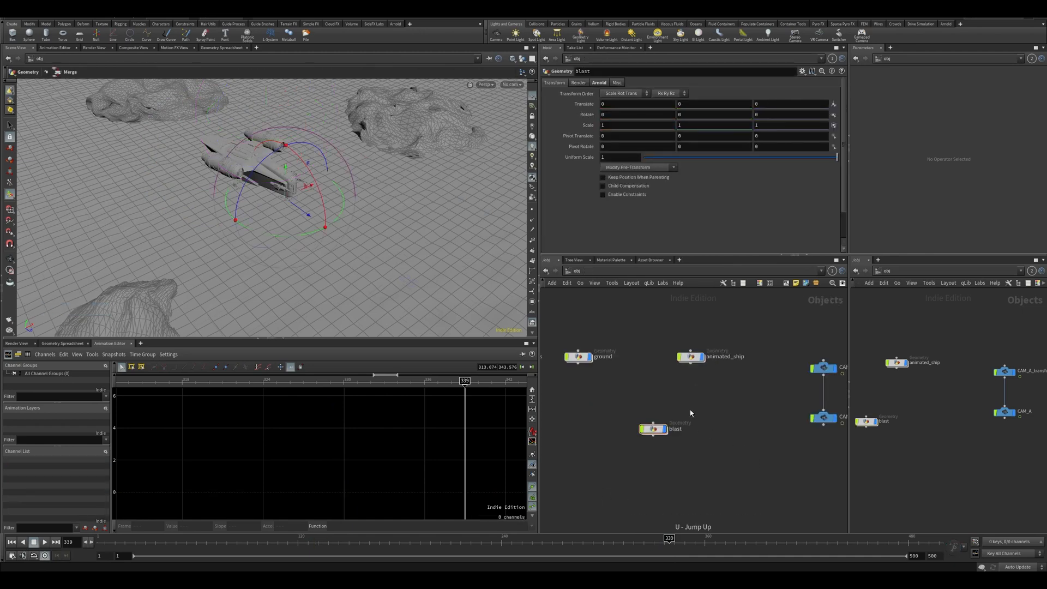
pyautogui.click(676, 429)
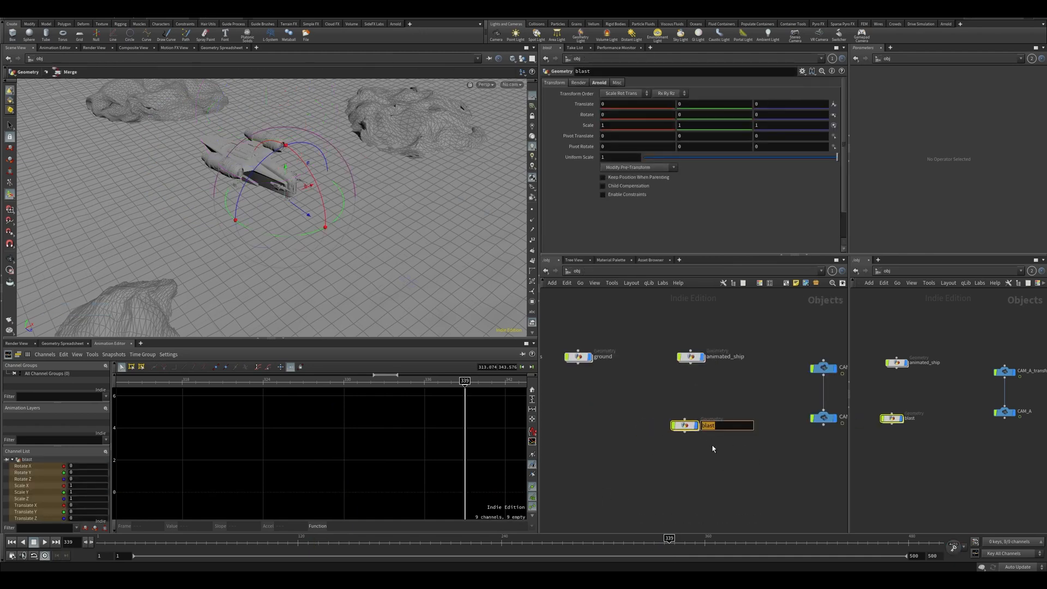
pyautogui.write('previs_')
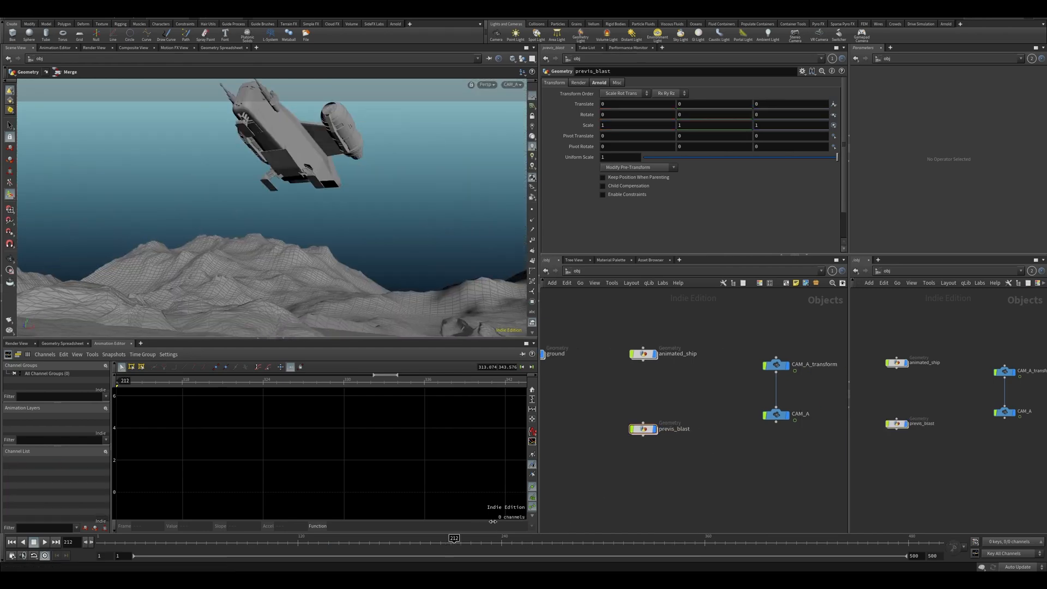
# Confirm previs_blast, adjust CAM_A rotate keyframes, then dive into animated_ship to prevz_anim.
pyautogui.click(44, 542)
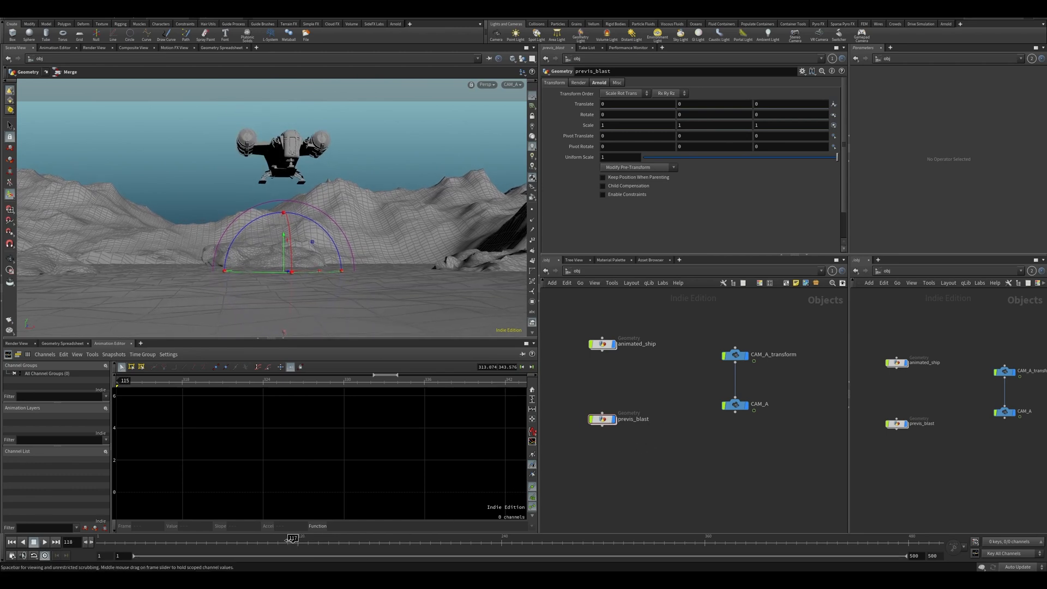
pyautogui.click(734, 403)
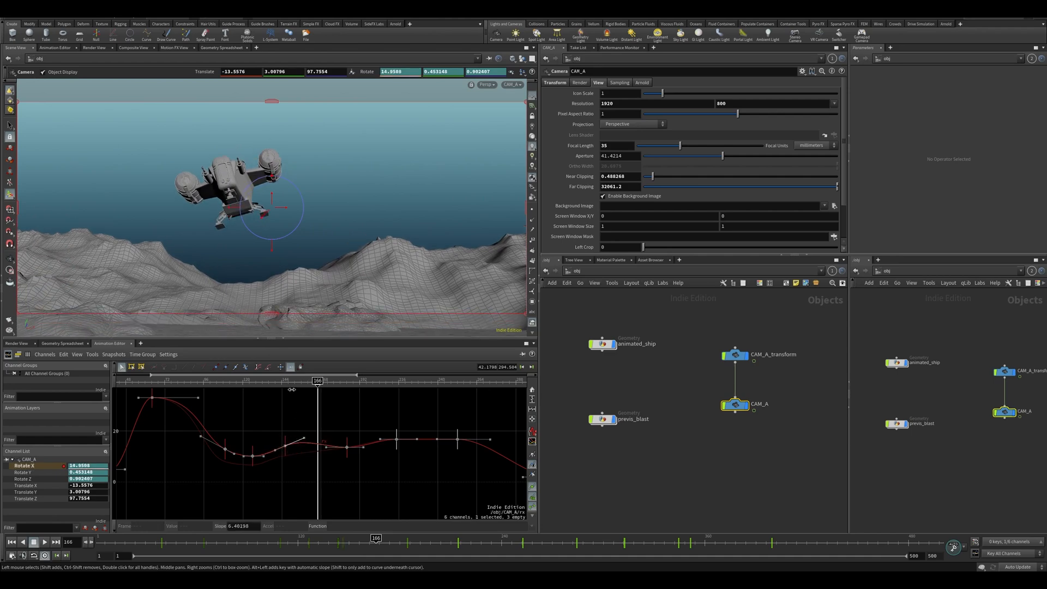
pyautogui.click(34, 542)
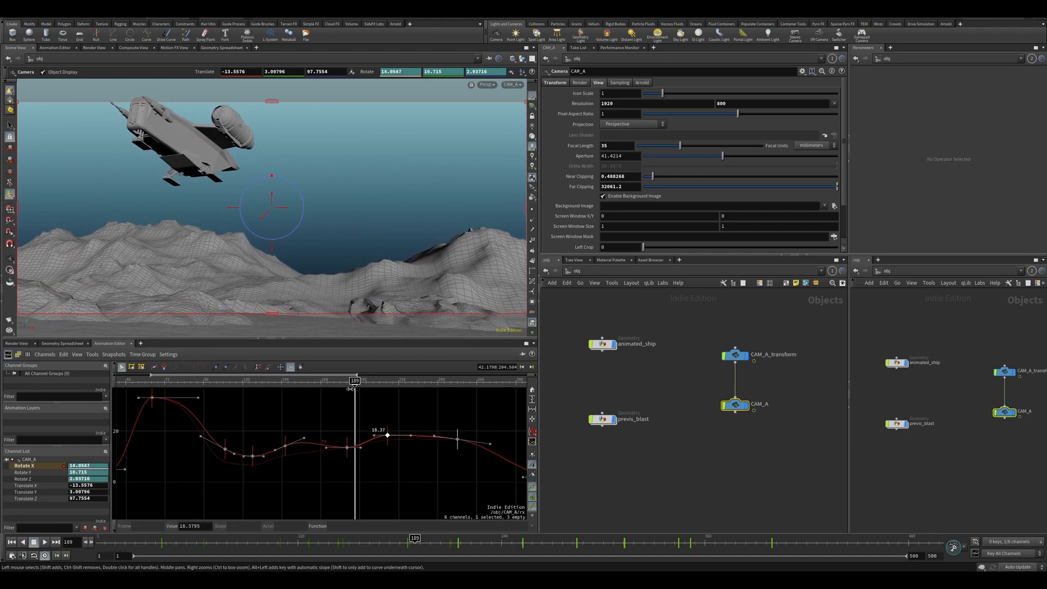
pyautogui.click(44, 542)
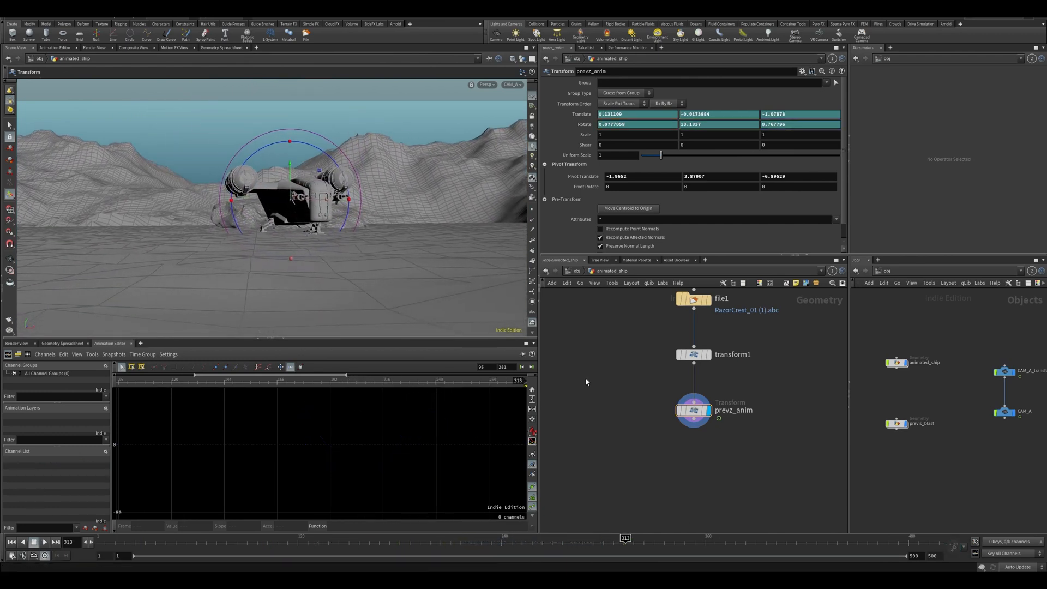
# Return to /obj and place a CT_CineMotion1 camera shake node beside the CAM_A nodes.
pyautogui.click(604, 367)
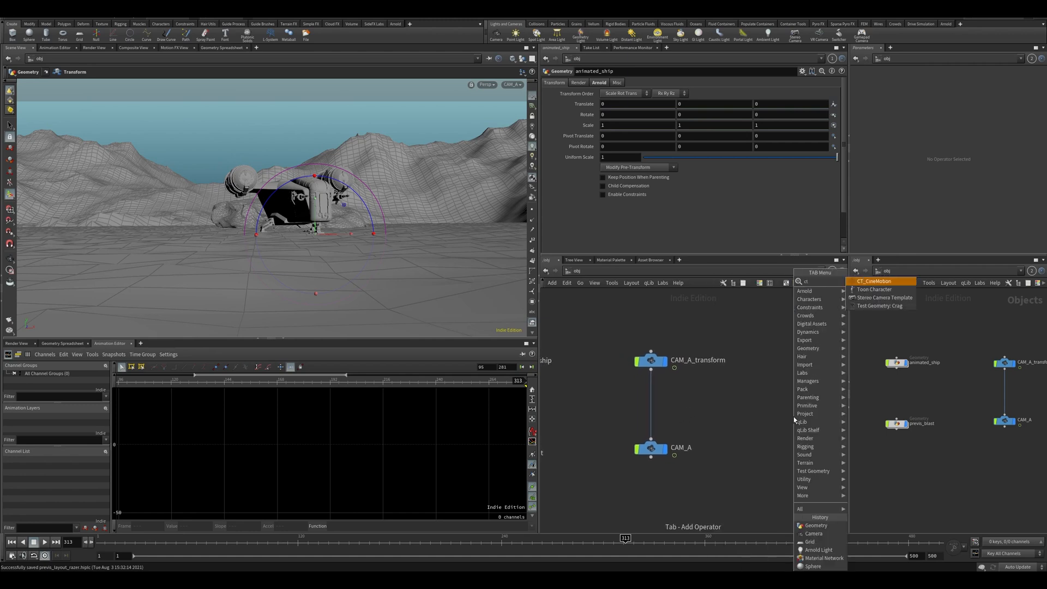
pyautogui.click(873, 282)
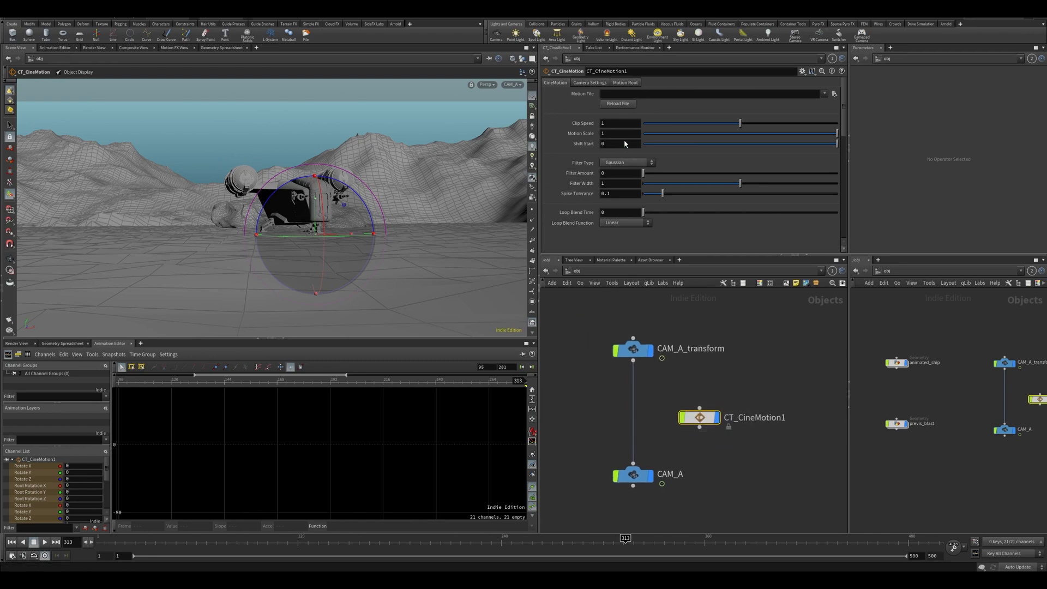
# Set the shake's Motion File to RegularA.clip from the Clips/Idle/Regular folder.
pyautogui.click(708, 94)
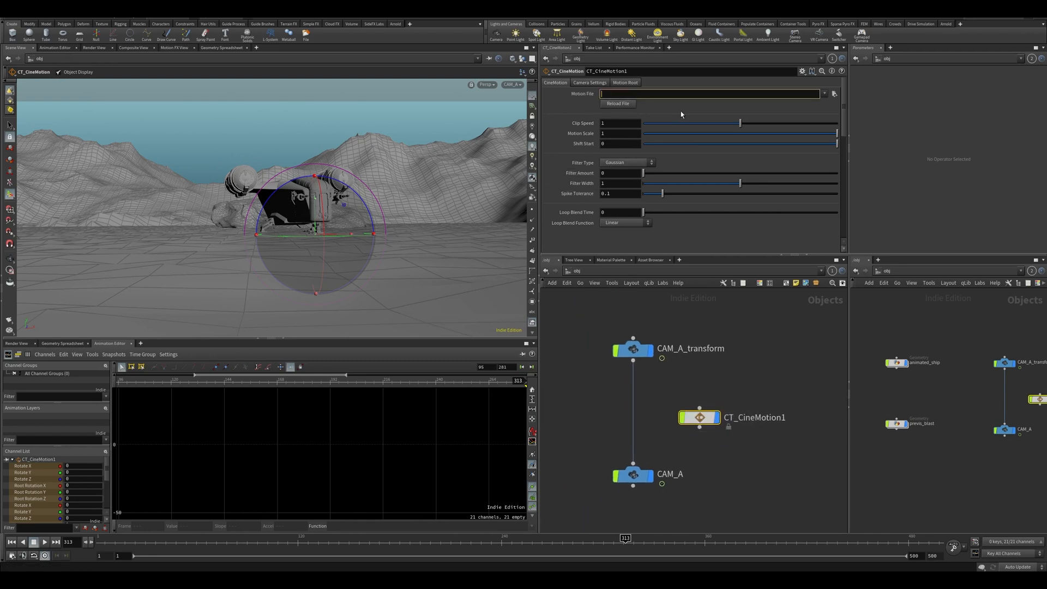
pyautogui.click(633, 348)
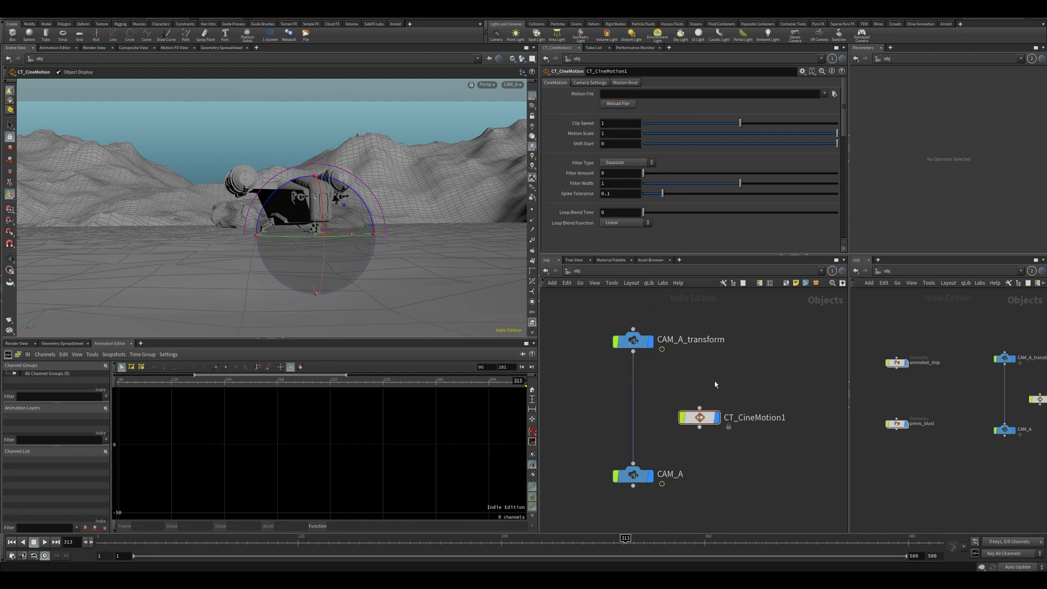
pyautogui.moveTo(748, 393)
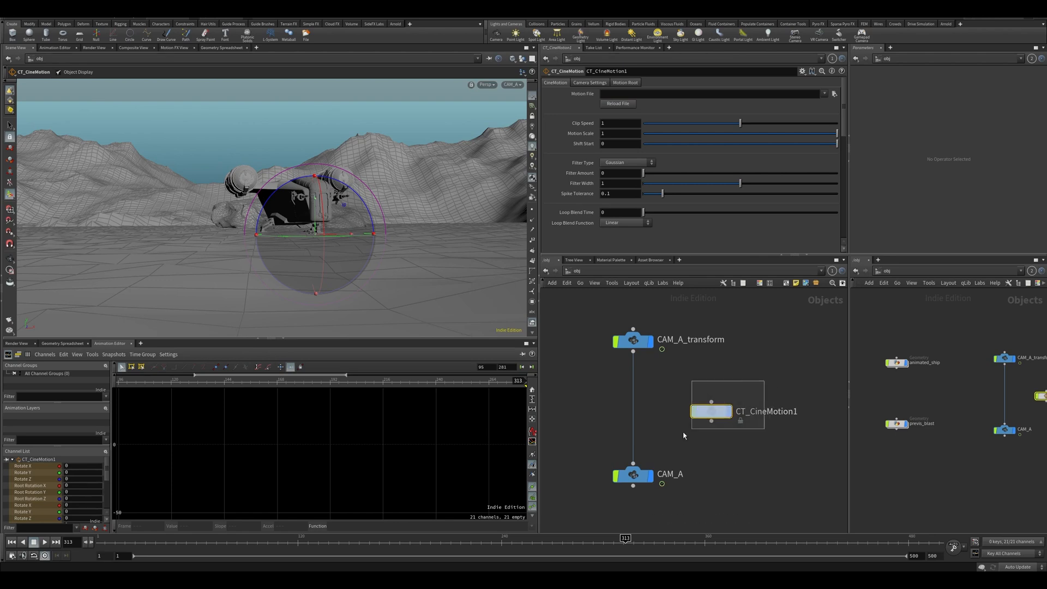
pyautogui.click(833, 94)
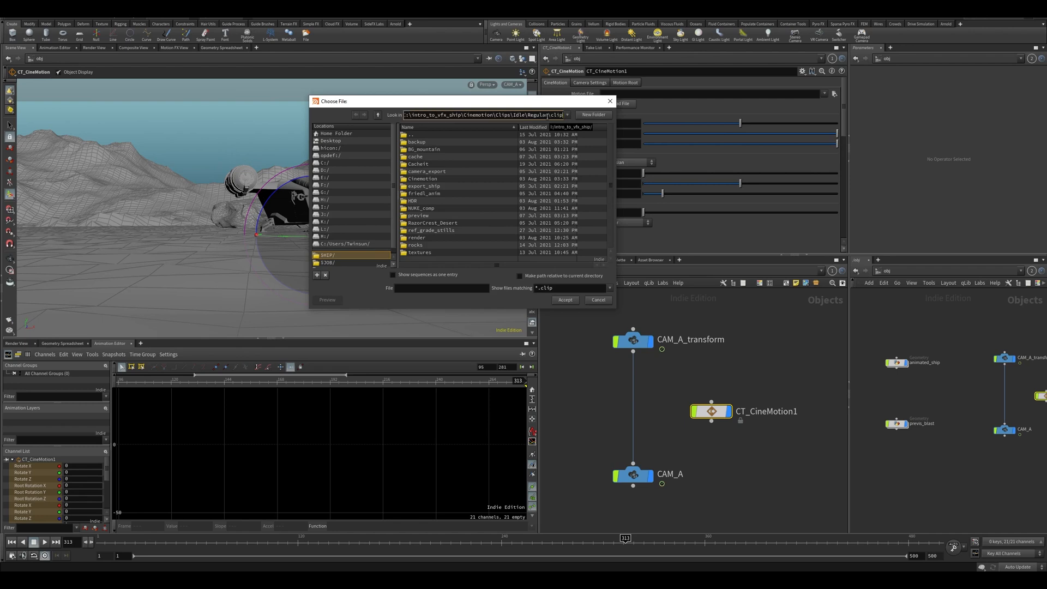
pyautogui.doubleClick(427, 141)
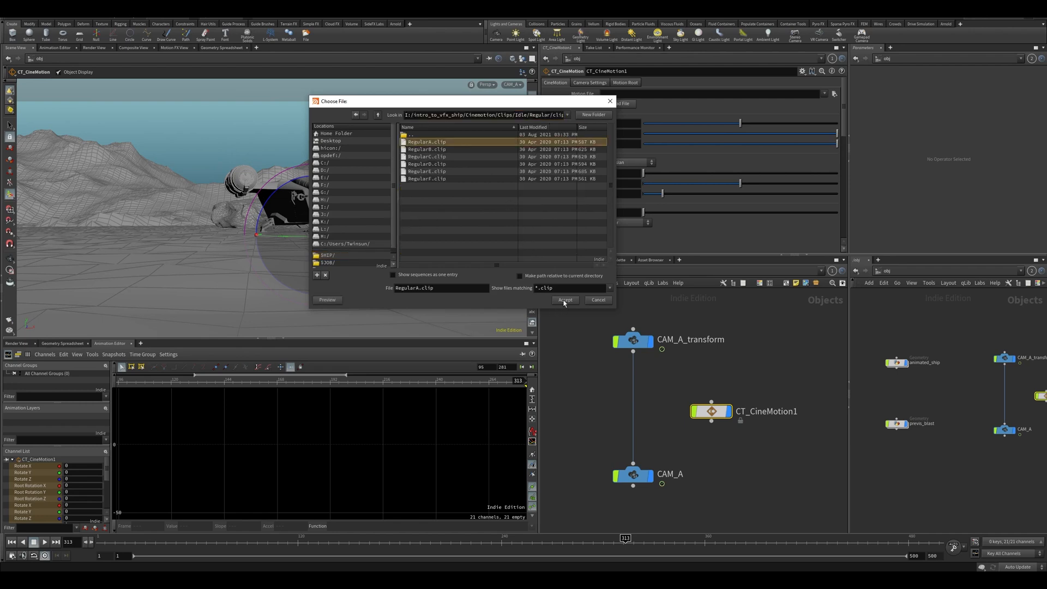
pyautogui.click(564, 299)
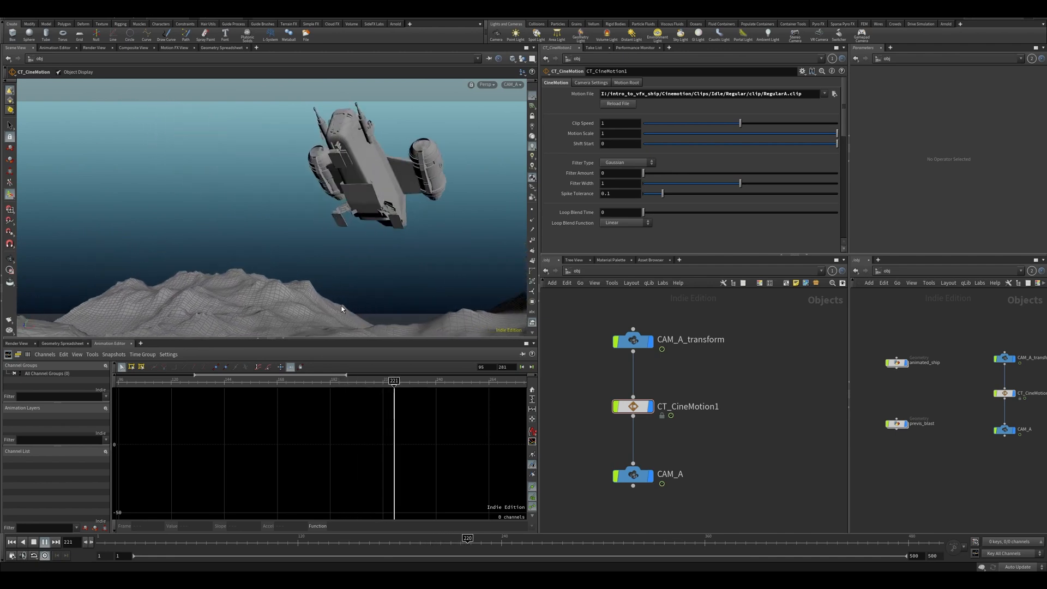
# Keyframe the Motion Scale at two different frames so the shake strength varies.
pyautogui.click(633, 475)
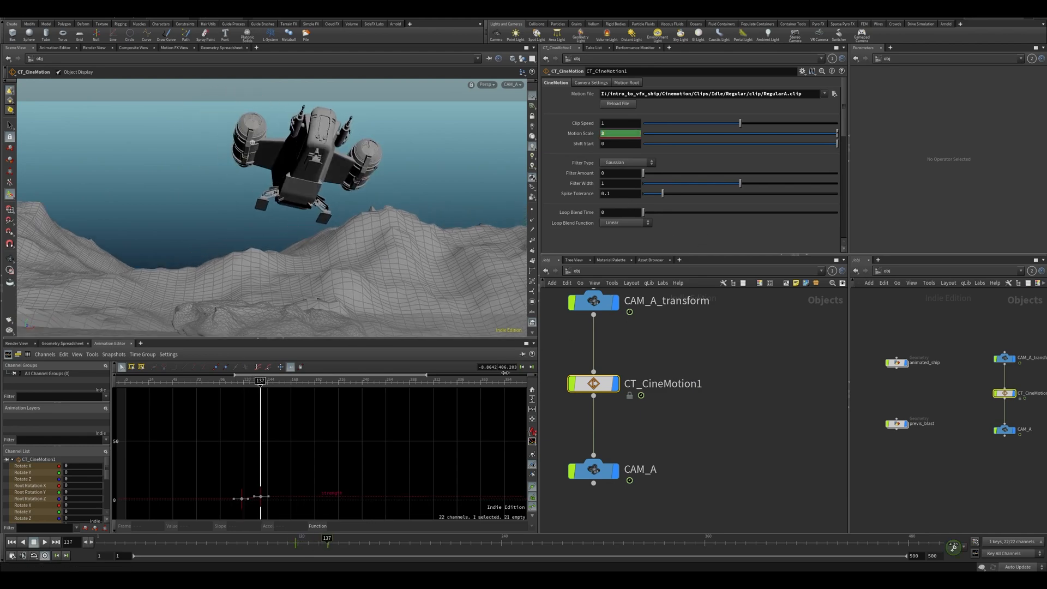
pyautogui.click(35, 542)
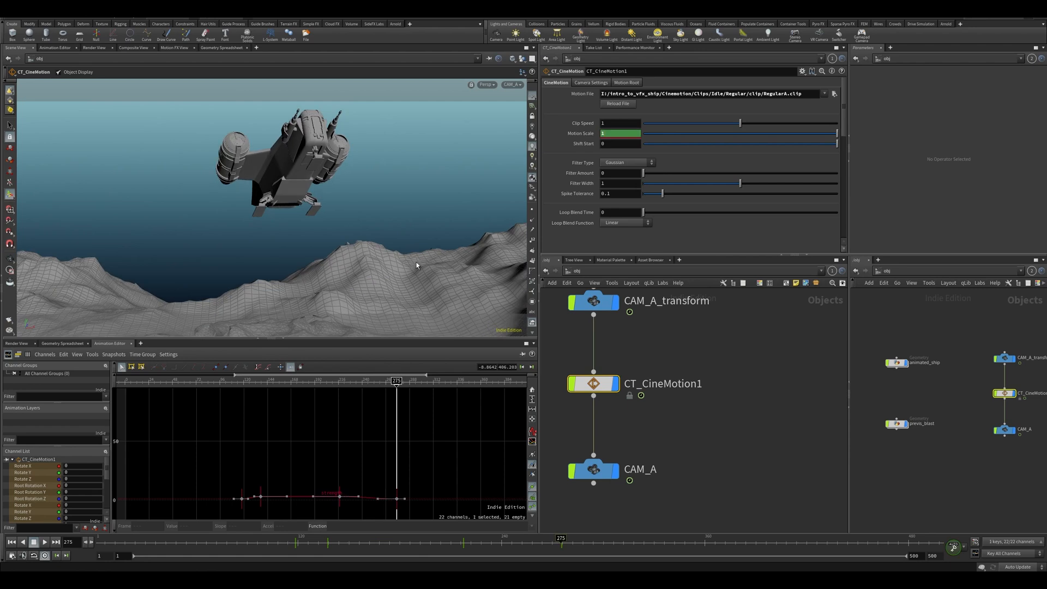
pyautogui.click(44, 542)
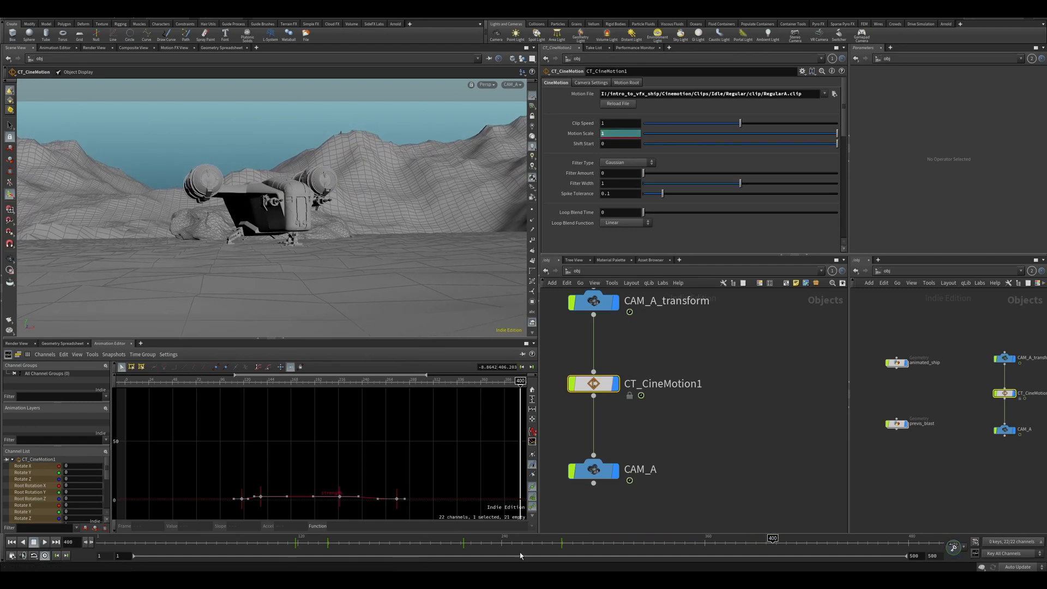
# Select CAM_A and adjust its Focal Length keyframes in the Animation Editor.
pyautogui.click(594, 469)
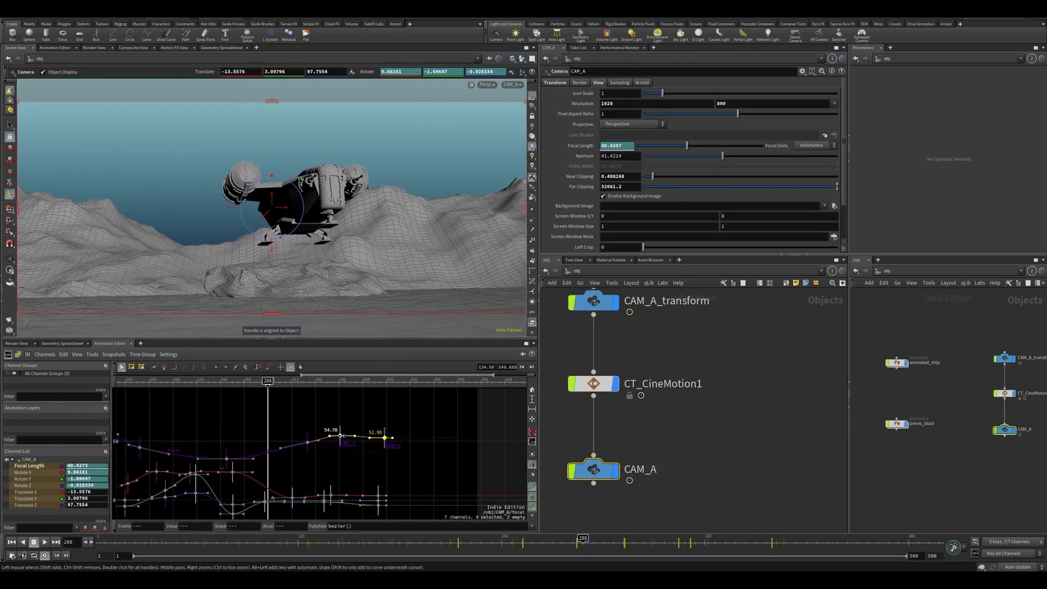
pyautogui.click(44, 542)
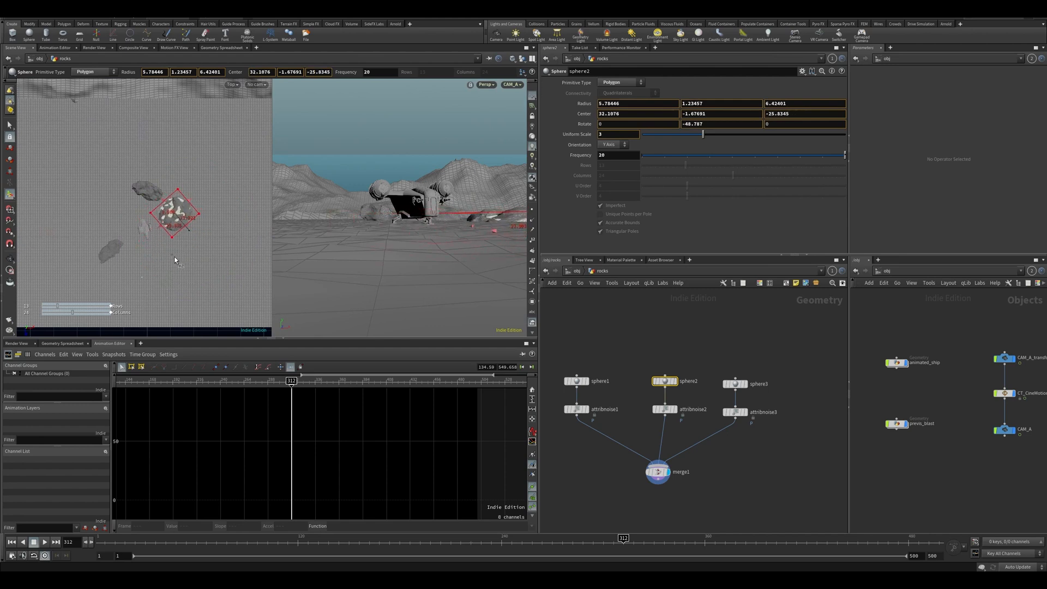
# Move the third rock and the new fourth rock into the shot's foreground in the Top view.
pyautogui.click(758, 383)
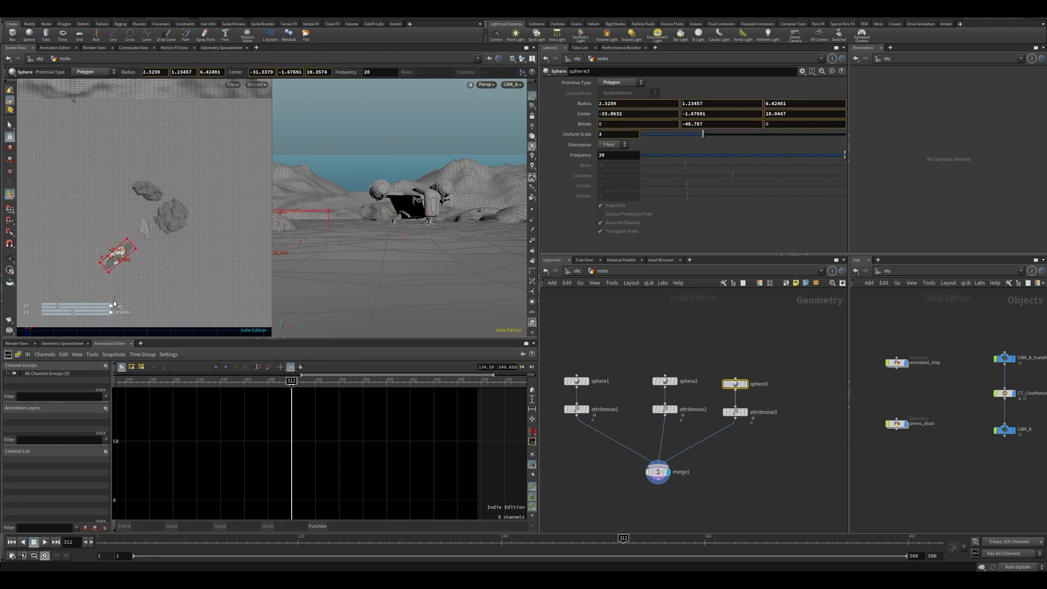
pyautogui.moveTo(113, 257); pyautogui.dragTo(127, 224)
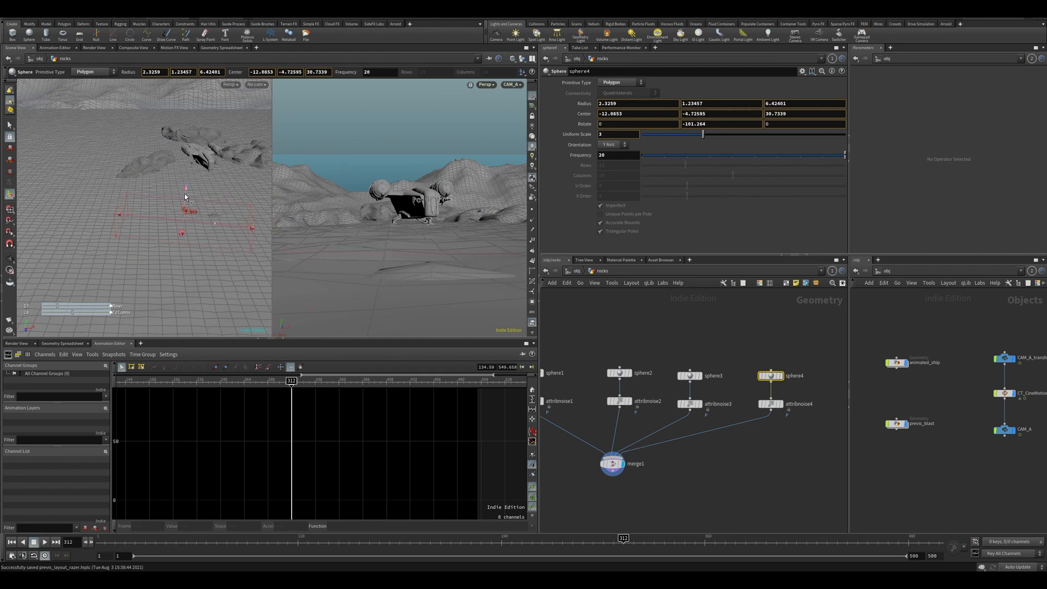
pyautogui.moveTo(185, 194); pyautogui.dragTo(145, 234)
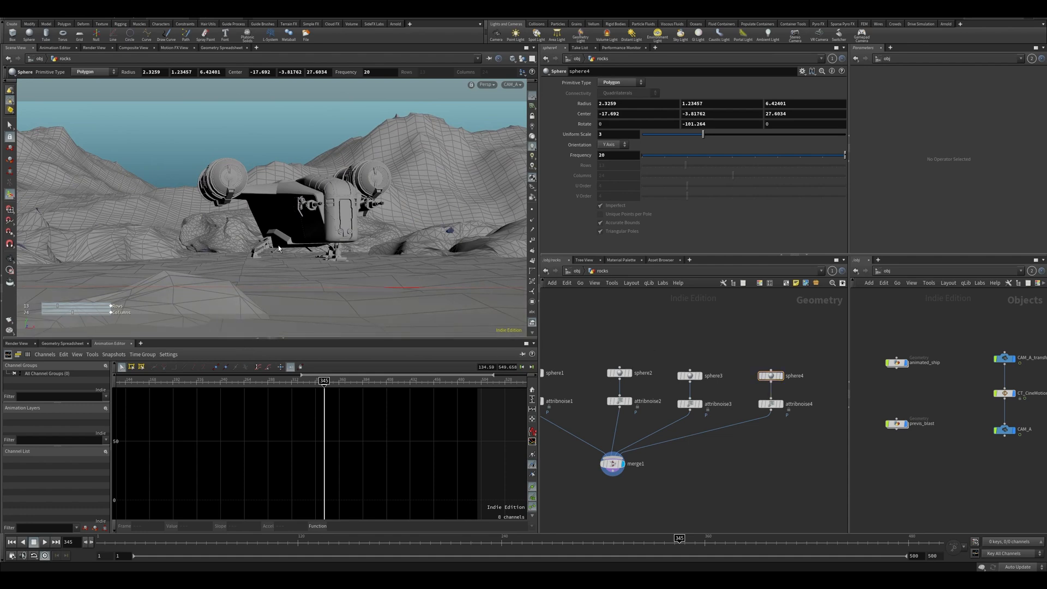
pyautogui.moveTo(205, 304)
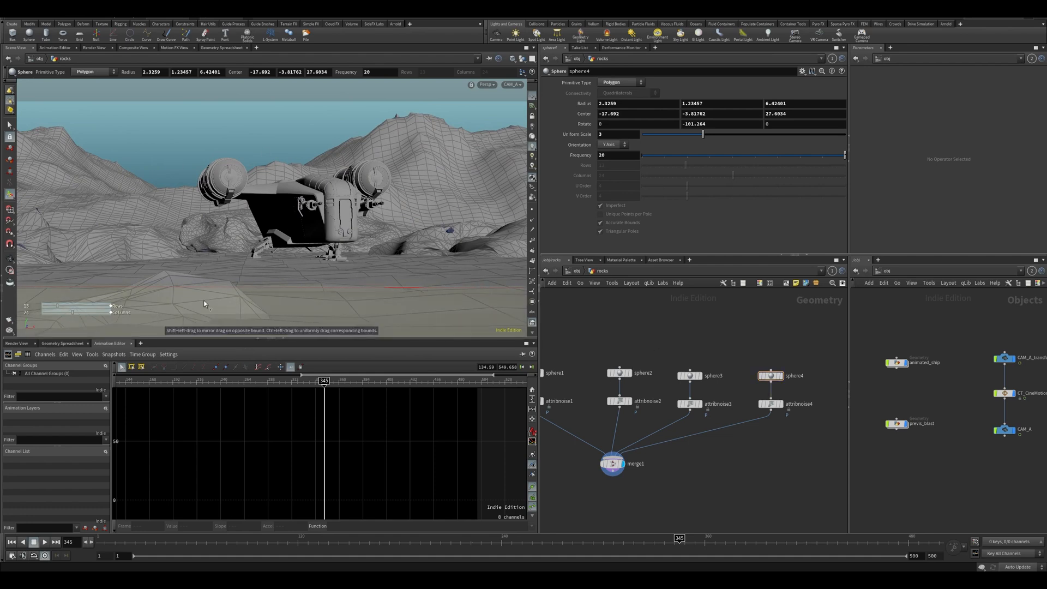
pyautogui.moveTo(641, 350)
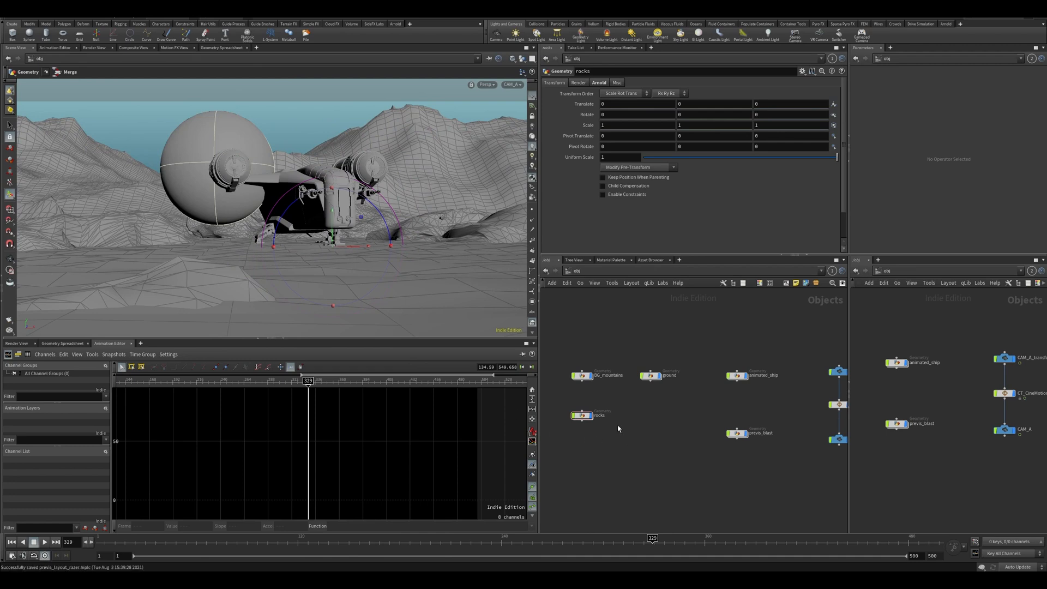
pyautogui.moveTo(733, 350)
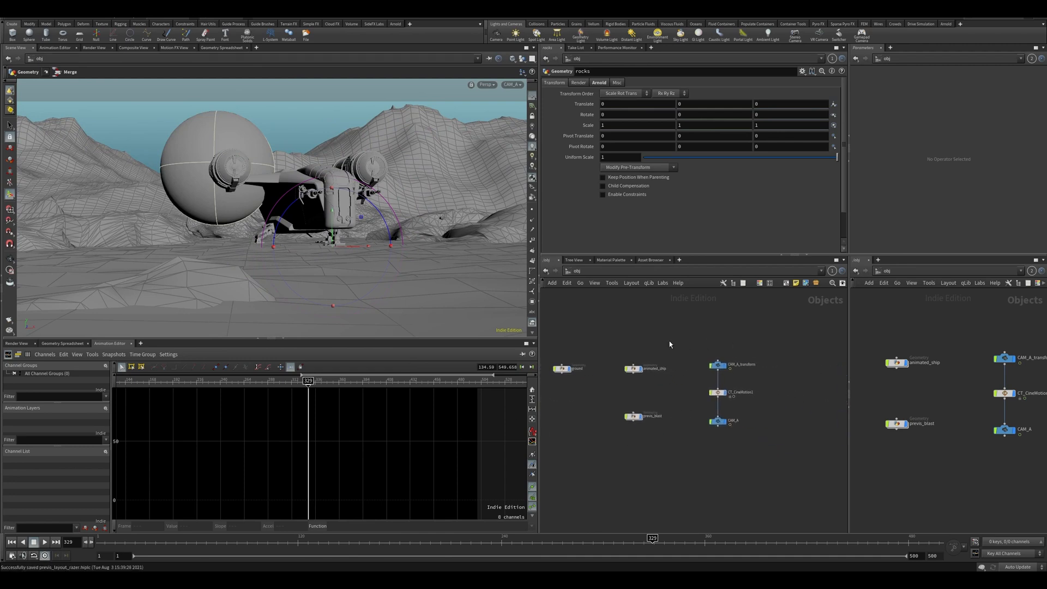
# Box-select CAM_A_transform, CT_CineMotion1 and CAM_A in the /obj network.
pyautogui.click(722, 394)
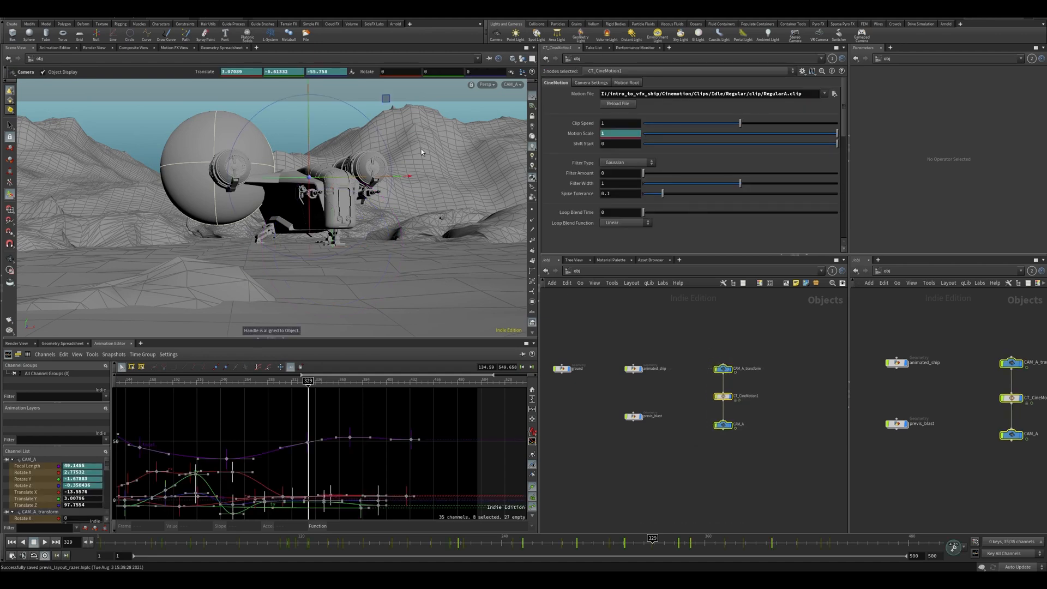